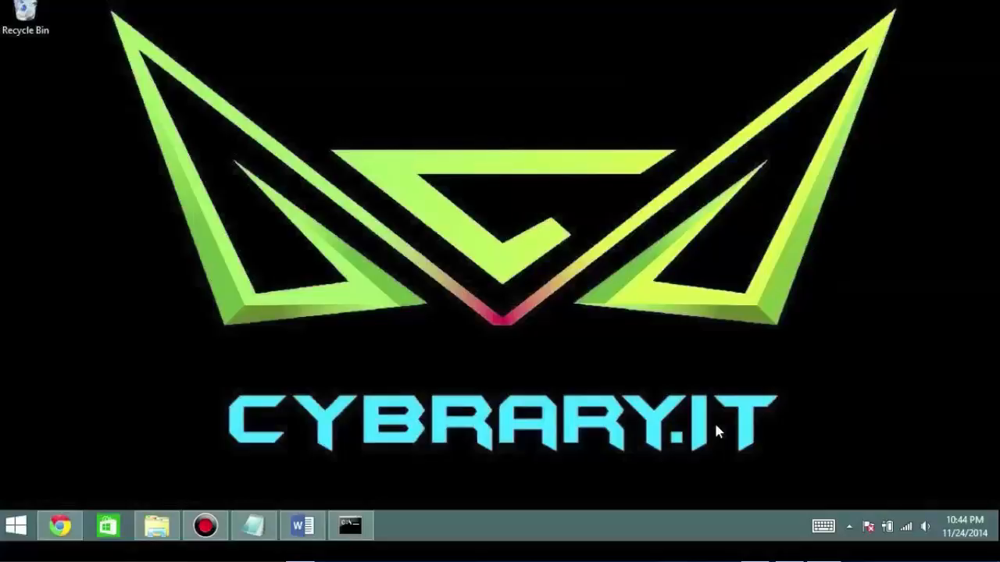
pyautogui.moveTo(720, 444)
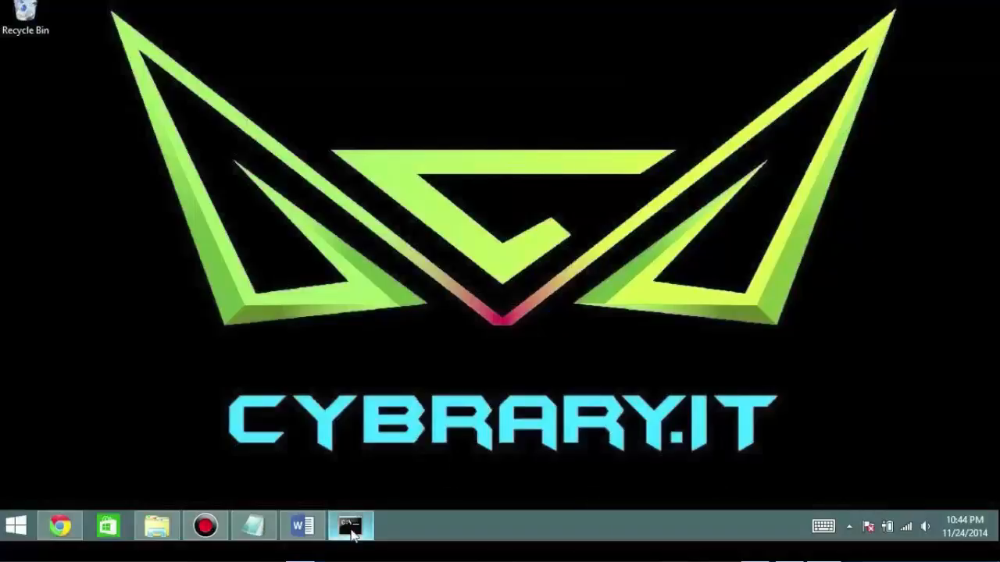
# - Launch a Command Prompt window from the taskbar icon
pyautogui.click(350, 525)
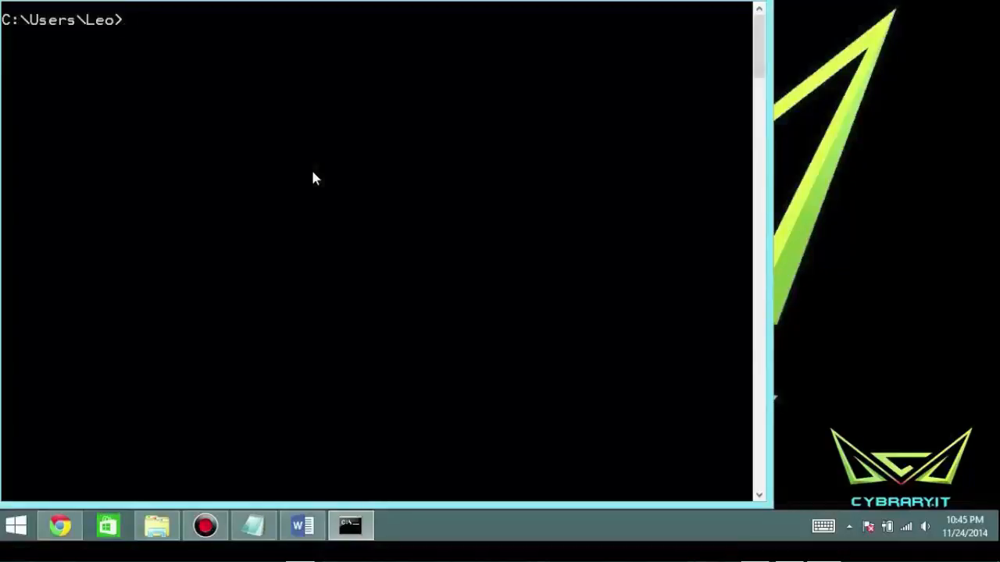
pyautogui.write('ns1')
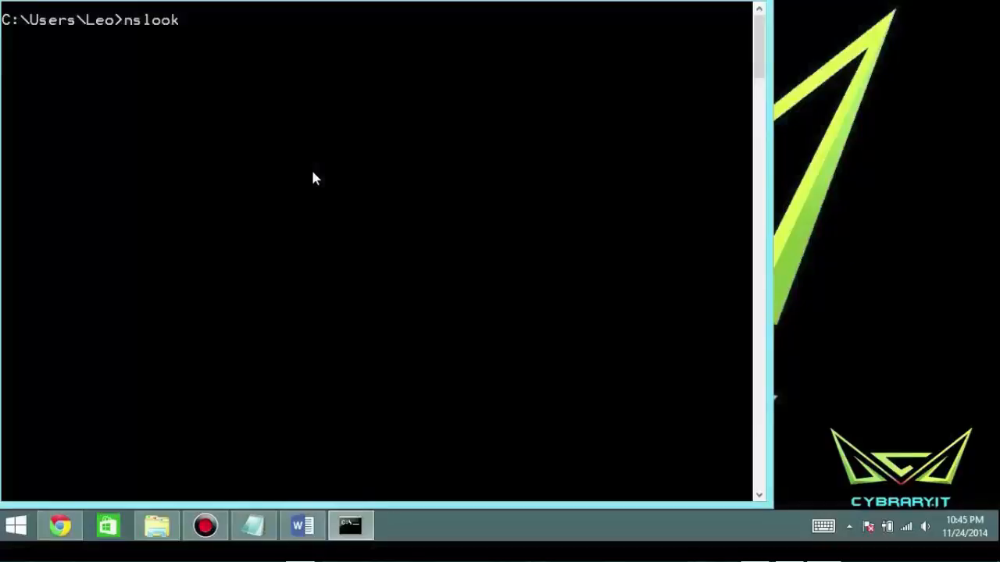
pyautogui.write('up www.cybrary.it')
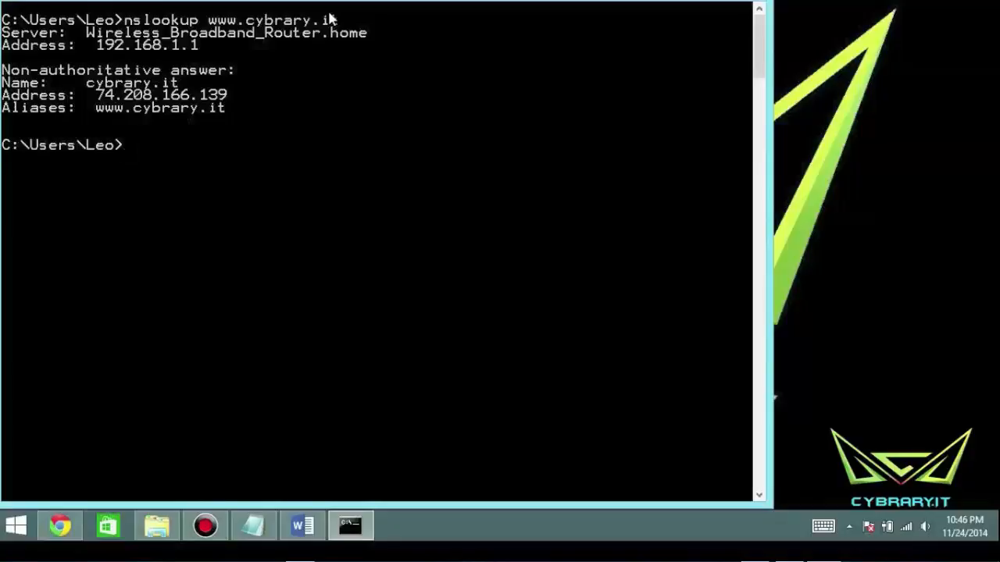
pyautogui.moveTo(417, 52)
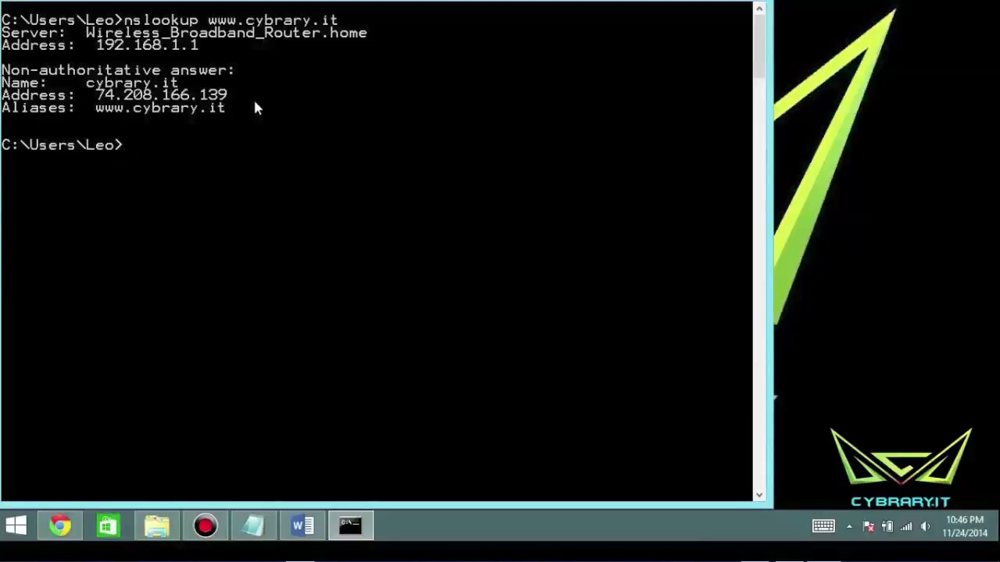
pyautogui.write('nslookup')
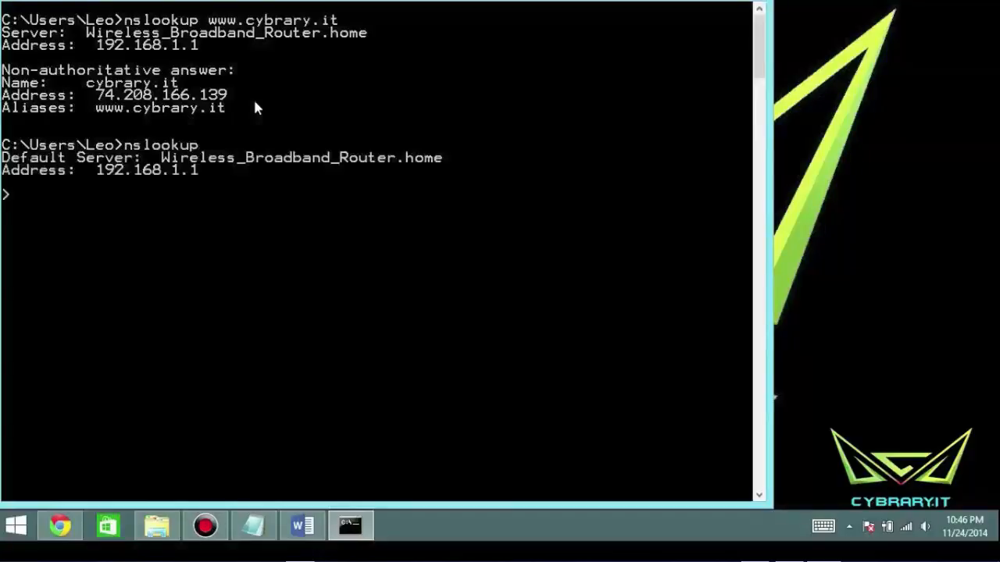
pyautogui.write('ww')
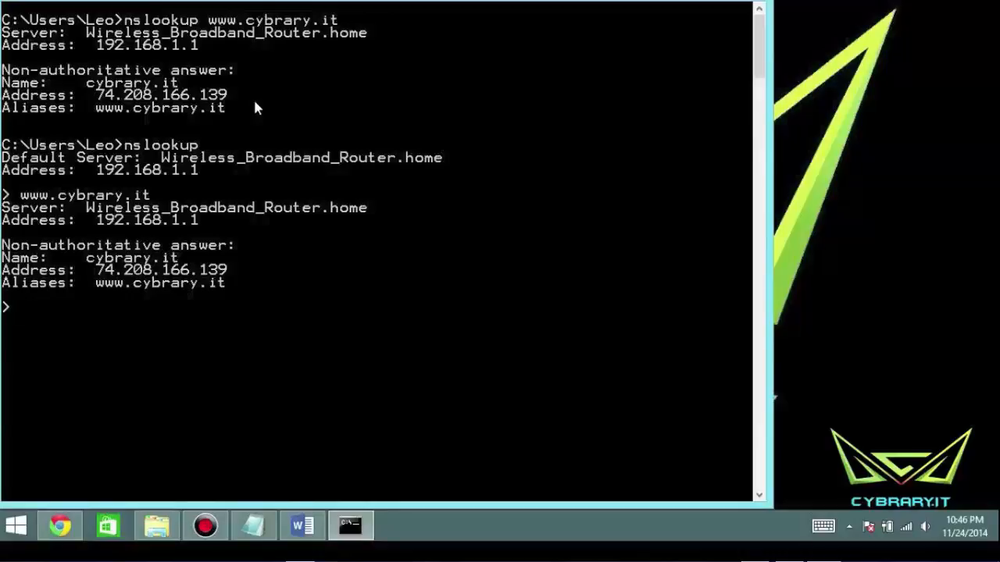
pyautogui.moveTo(78, 211)
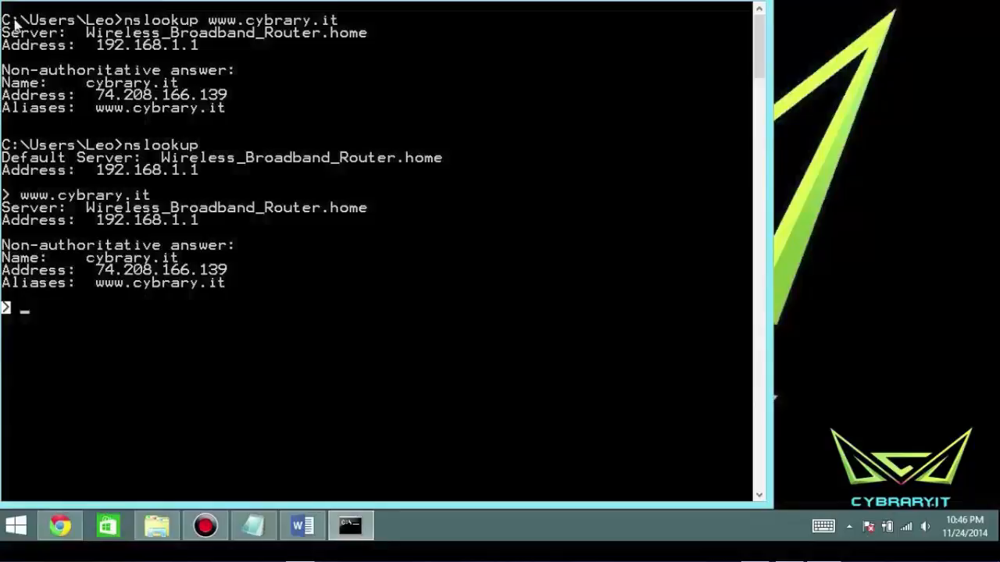
pyautogui.moveTo(76, 311)
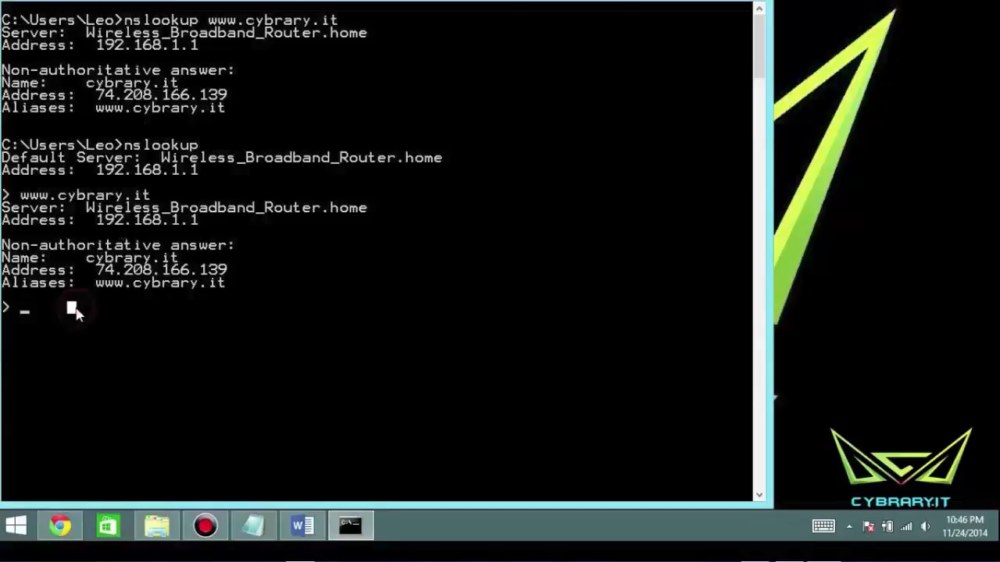
# - Run help inside the nslookup session to list its commands and set options
pyautogui.write('hle')
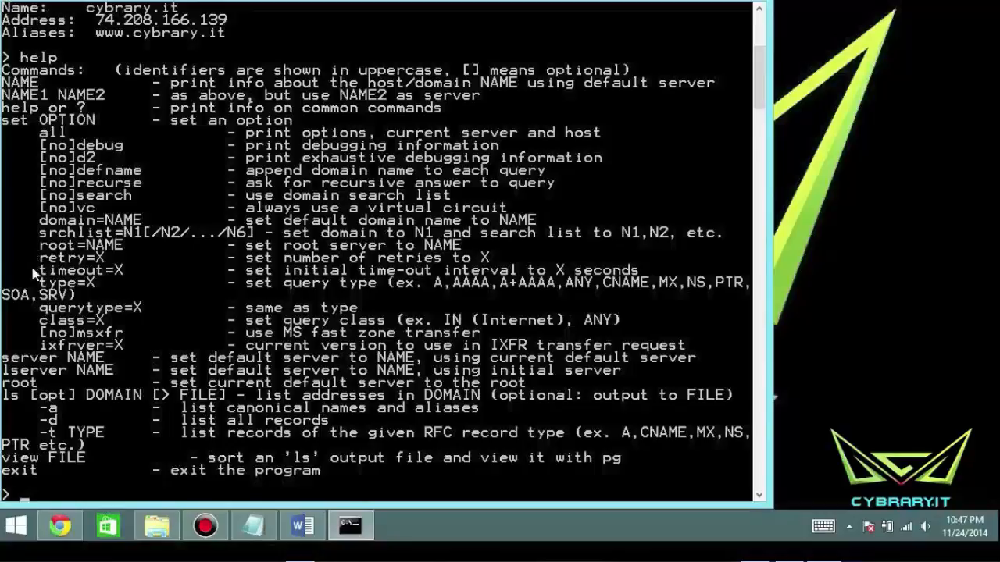
pyautogui.moveTo(78, 293)
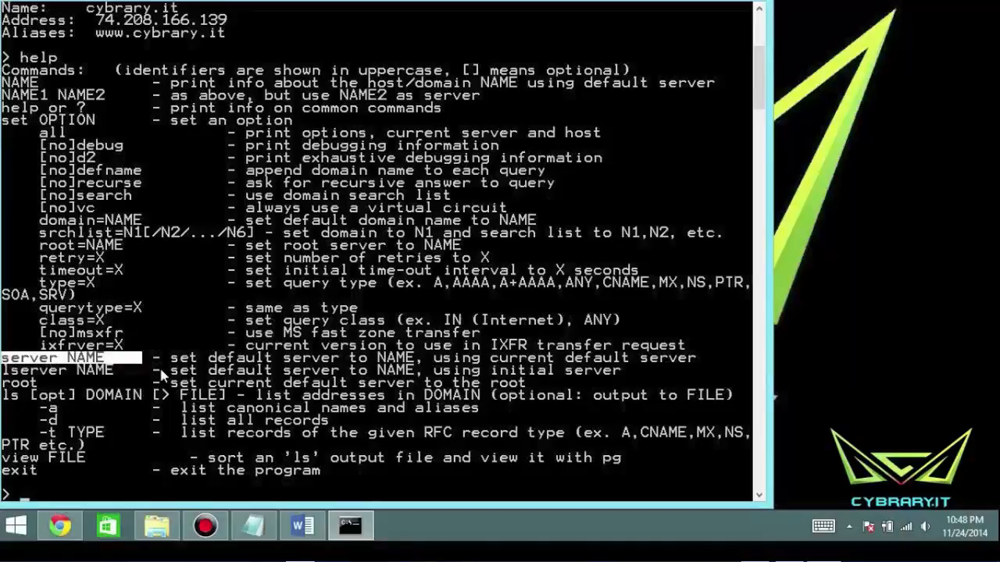
pyautogui.moveTo(30, 402)
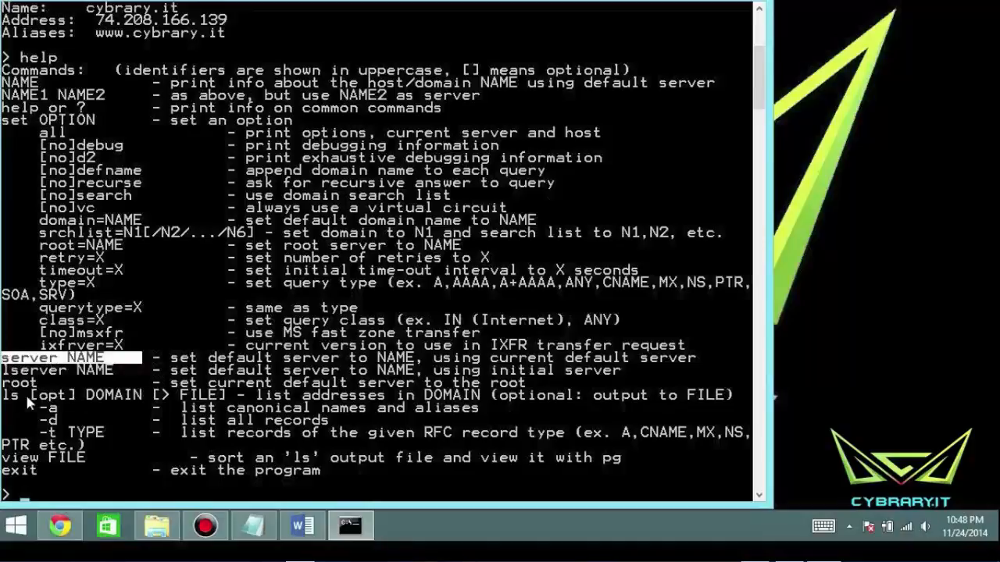
pyautogui.moveTo(54, 429)
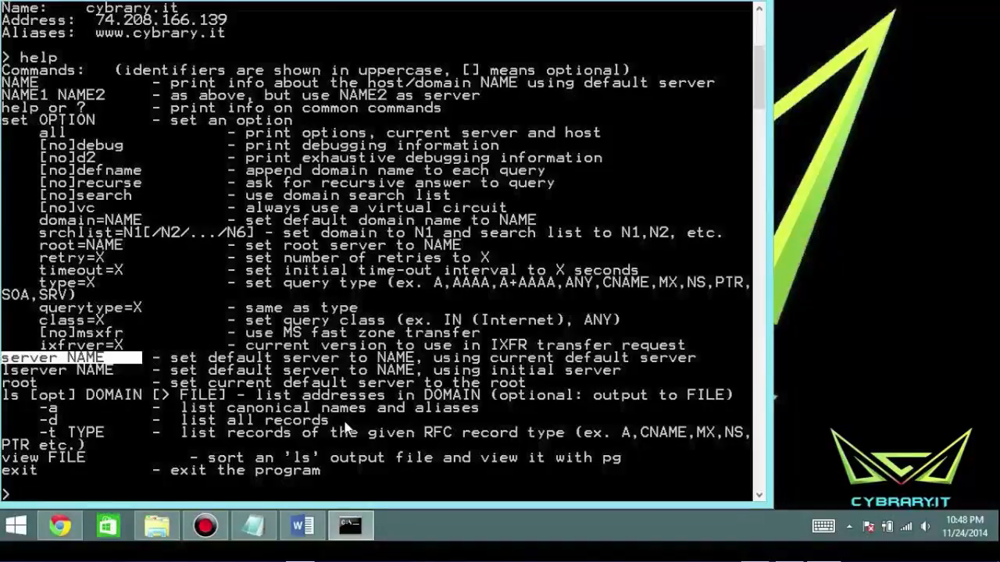
pyautogui.write('set type')
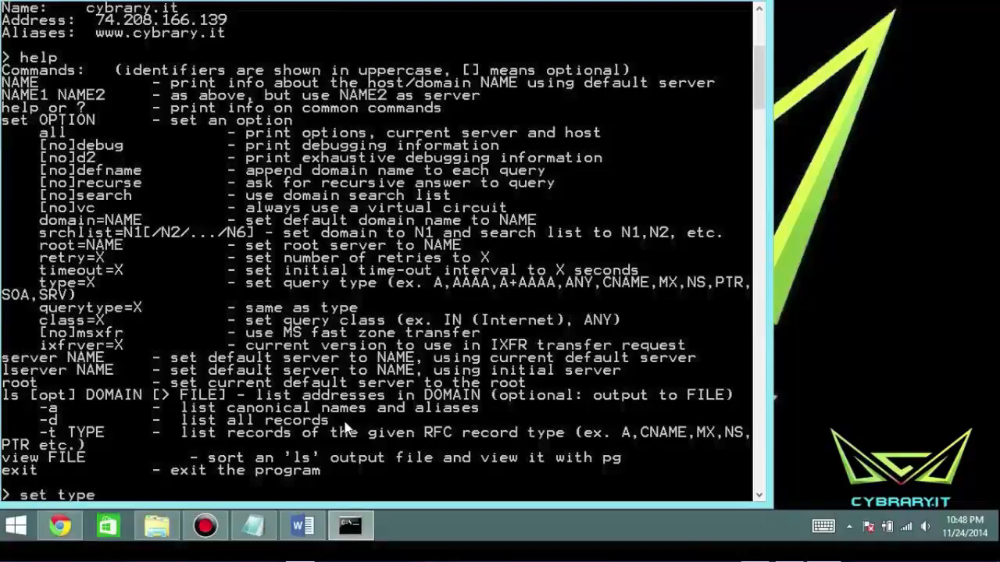
pyautogui.write('=a')
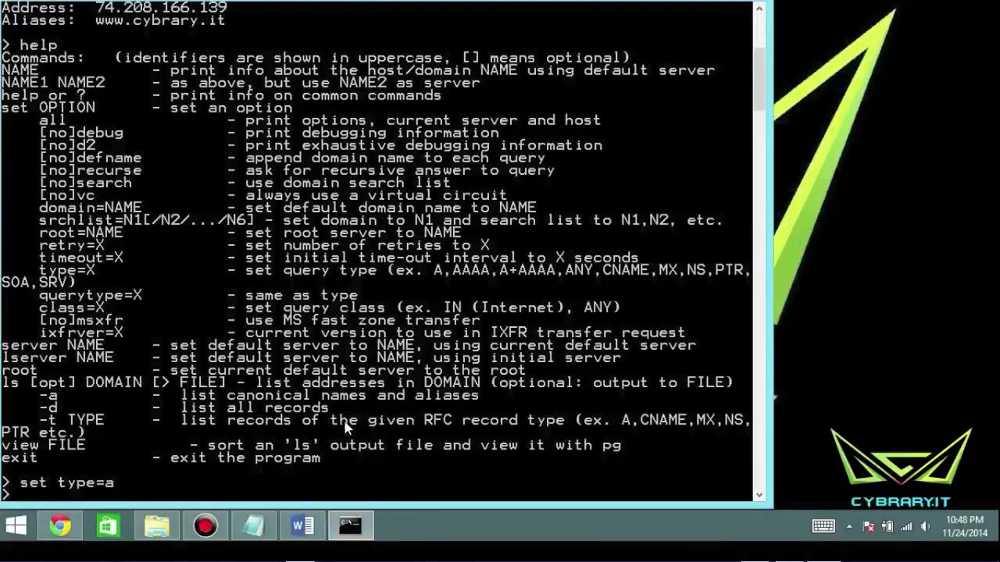
pyautogui.write('www.cybrary.it')
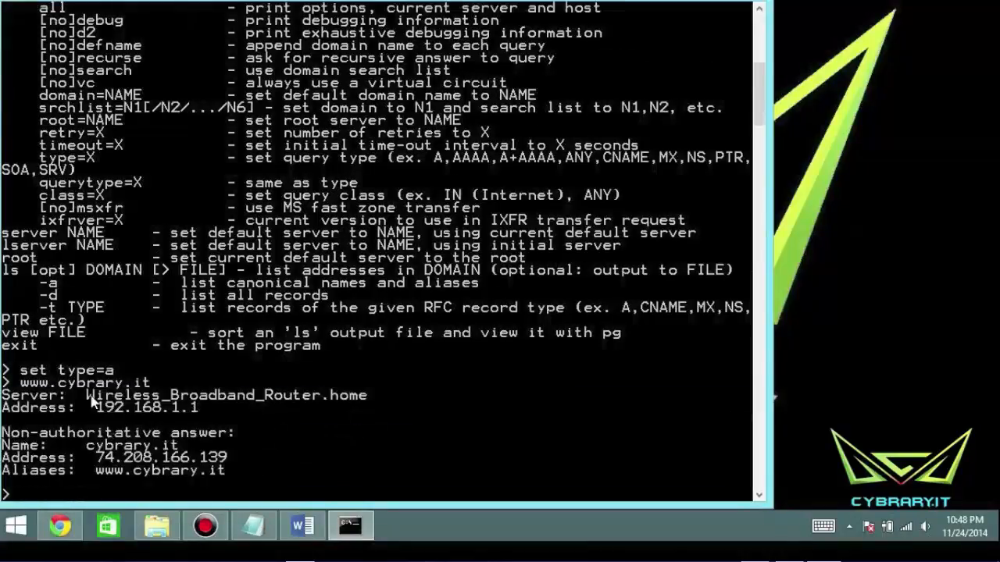
pyautogui.moveTo(164, 442)
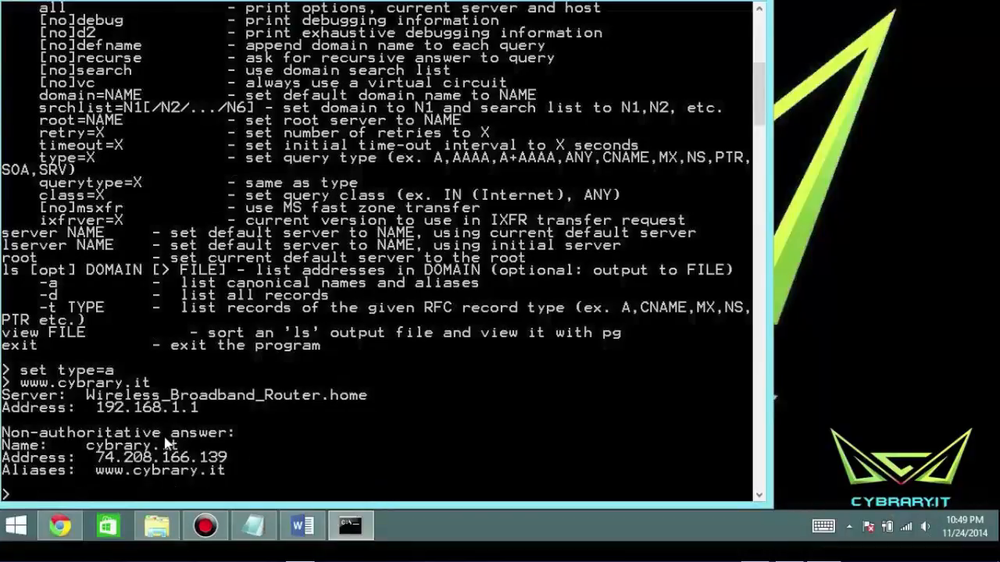
pyautogui.write('set type=')
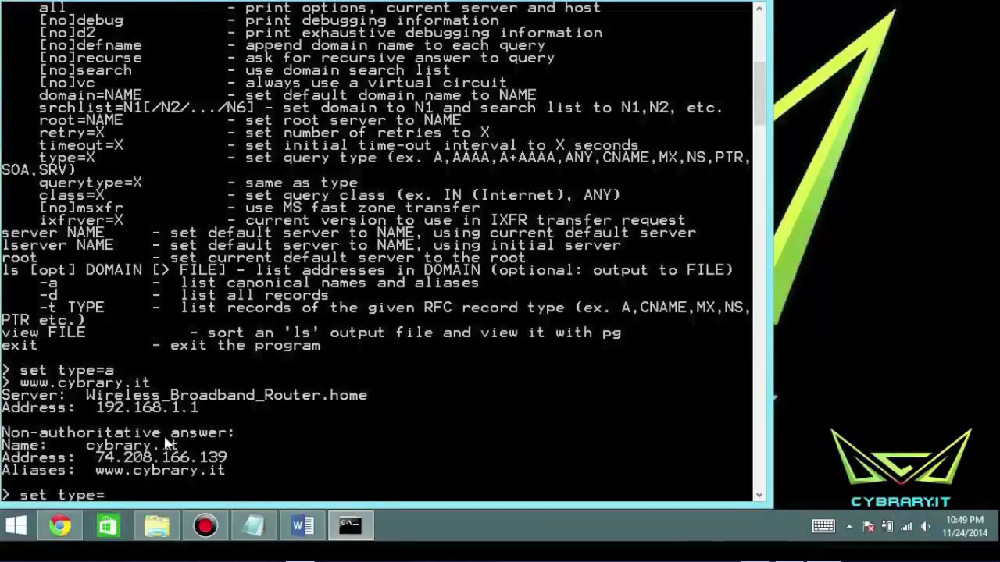
pyautogui.write('MX')
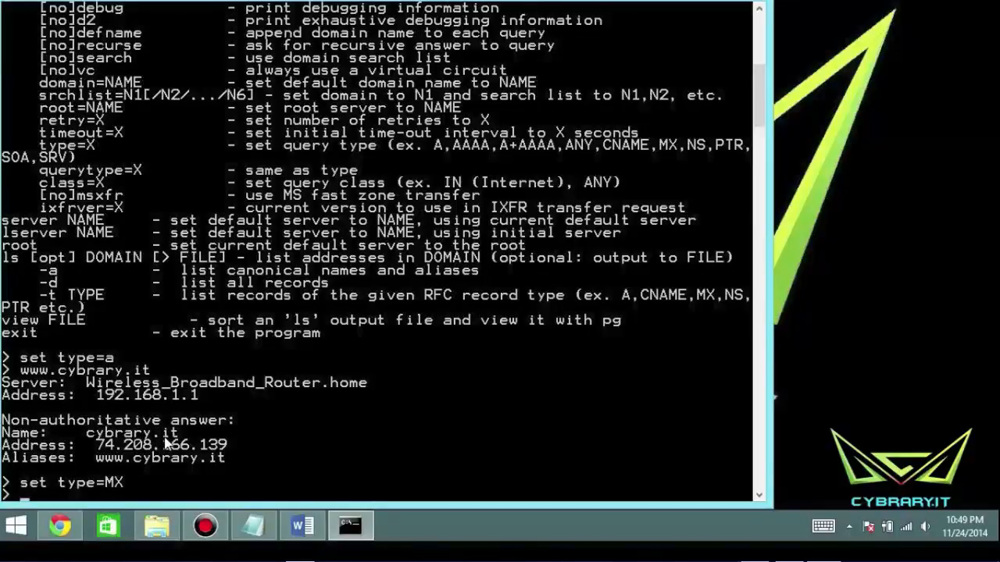
pyautogui.write('www.cybrary.it')
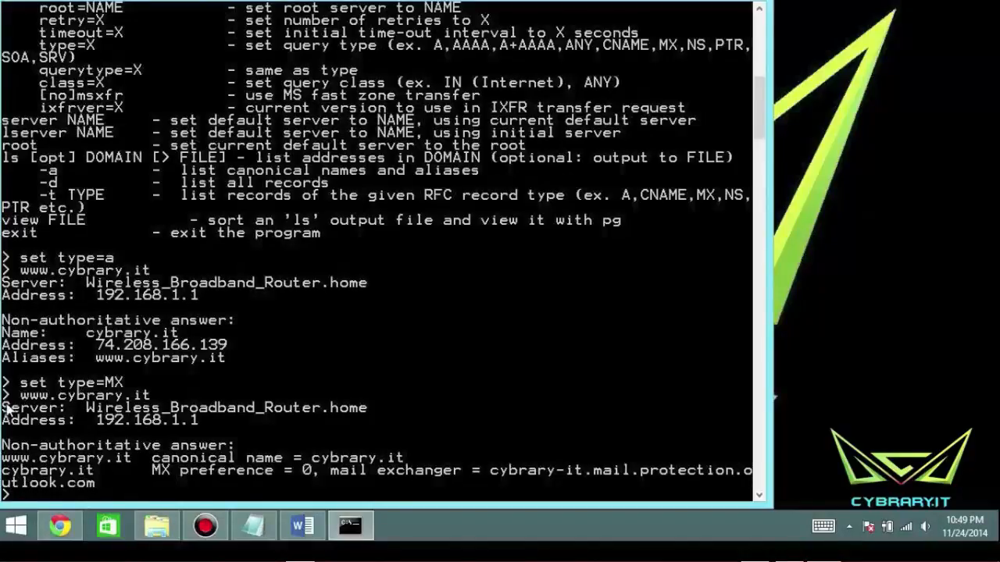
pyautogui.moveTo(148, 425)
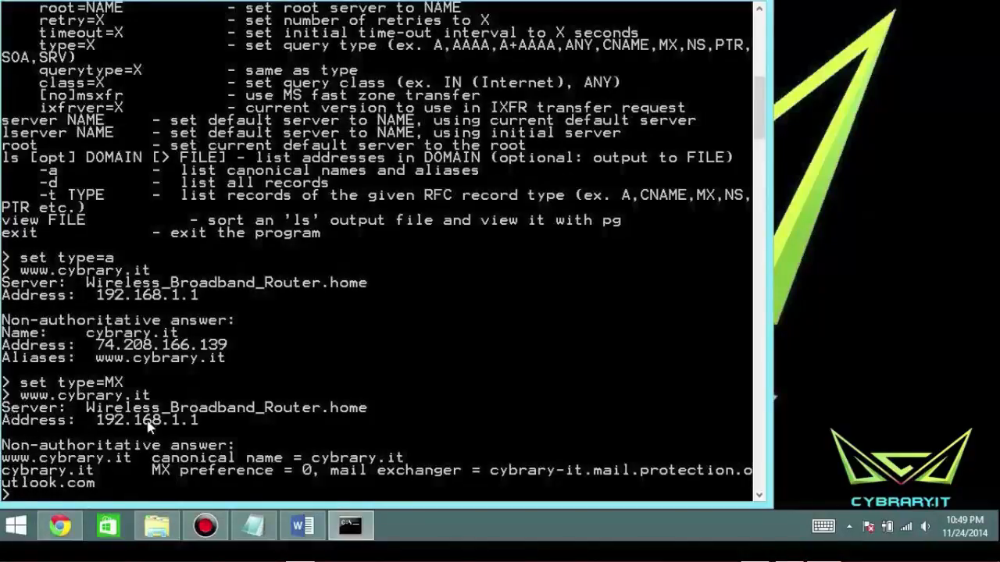
pyautogui.moveTo(326, 420)
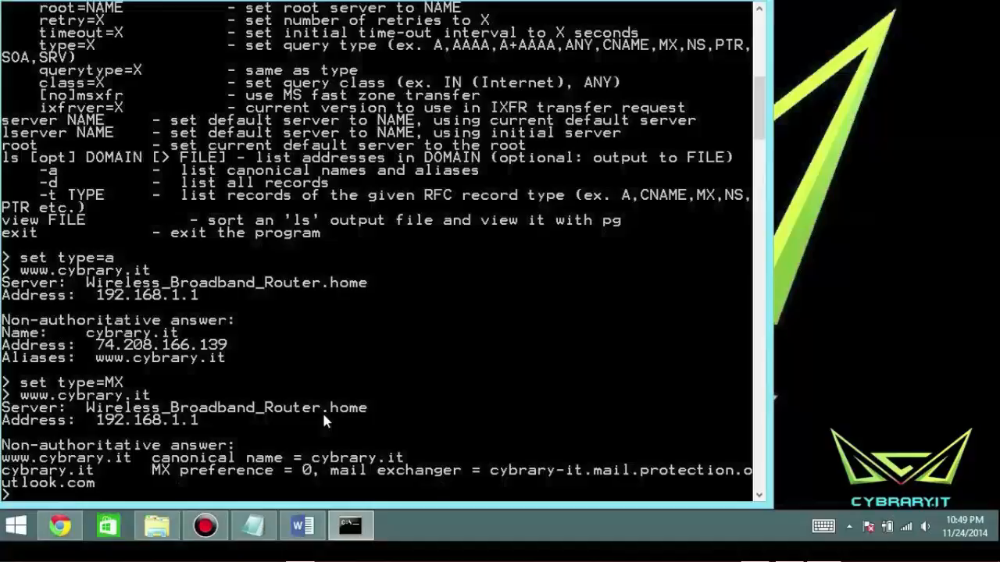
pyautogui.moveTo(149, 431)
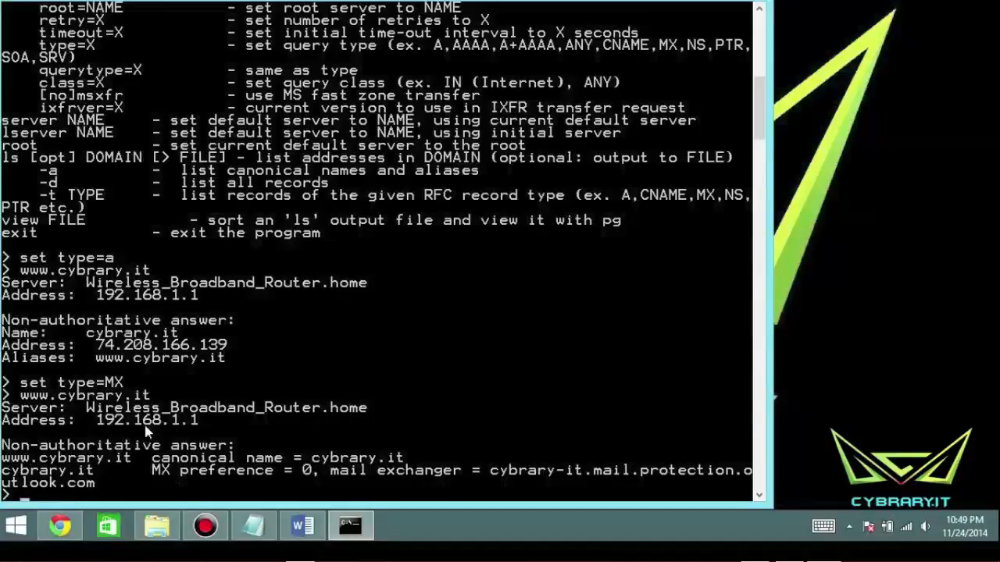
pyautogui.moveTo(205, 430)
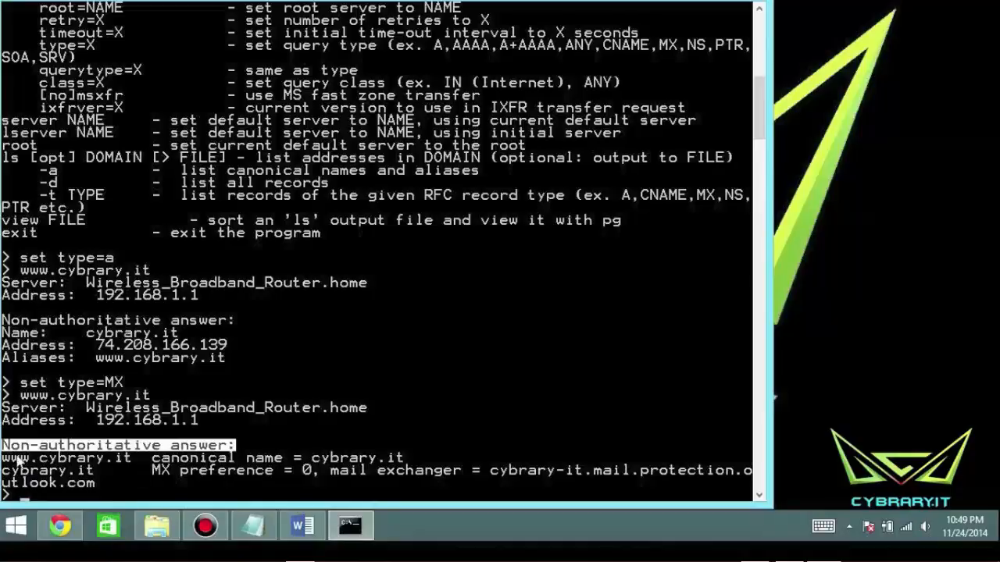
pyautogui.moveTo(305, 457)
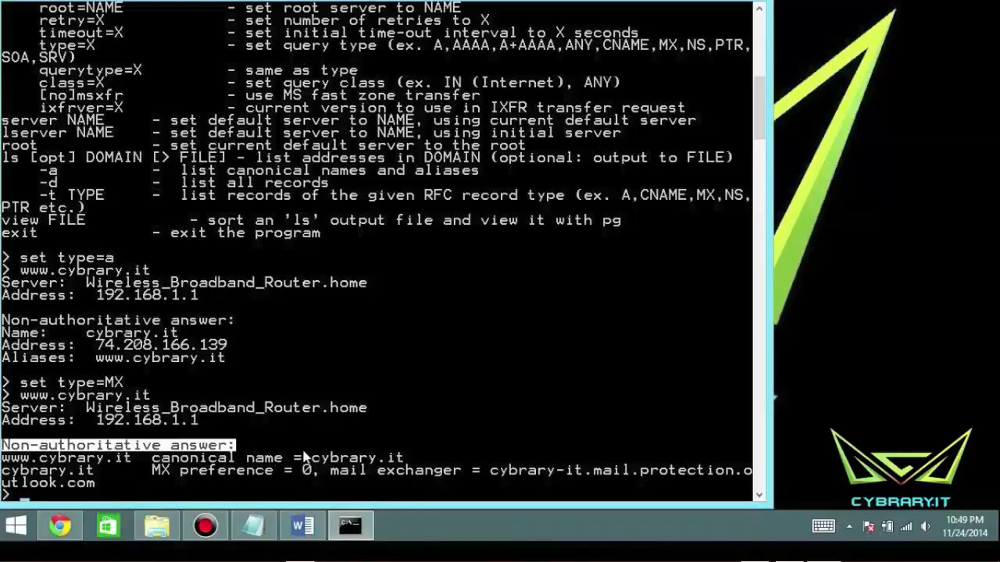
# - Highlight the mail exchanger host cybrary-it.mail.protection.outlook.com in the output
pyautogui.doubleClick(356, 457)
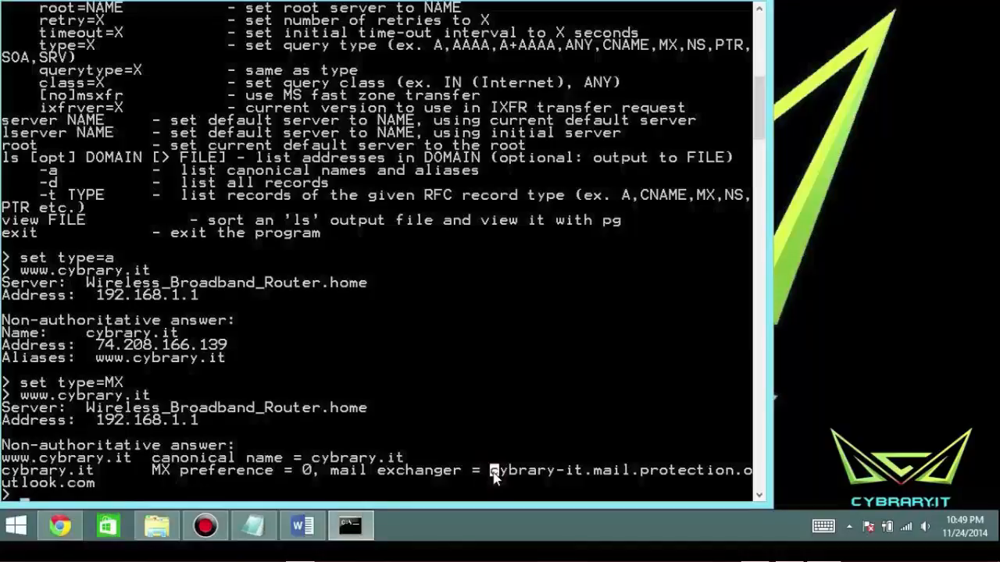
pyautogui.doubleClick(516, 470)
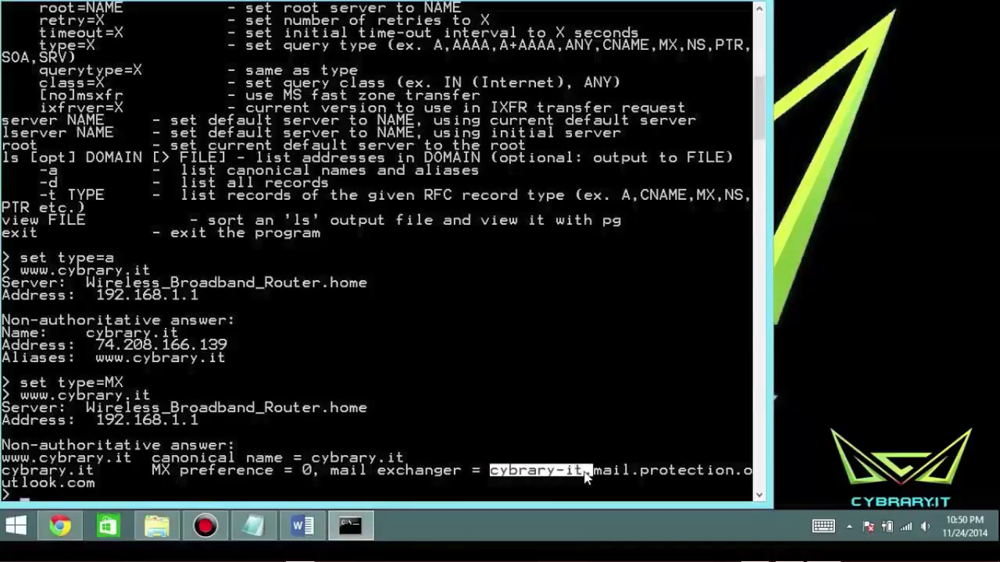
pyautogui.moveTo(586, 470); pyautogui.dragTo(747, 470)
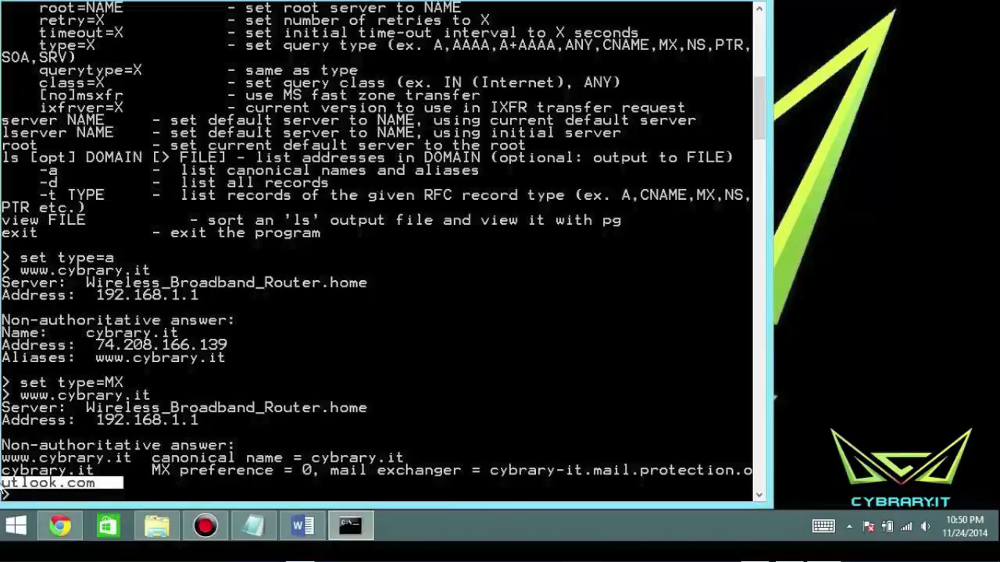
pyautogui.write('s')
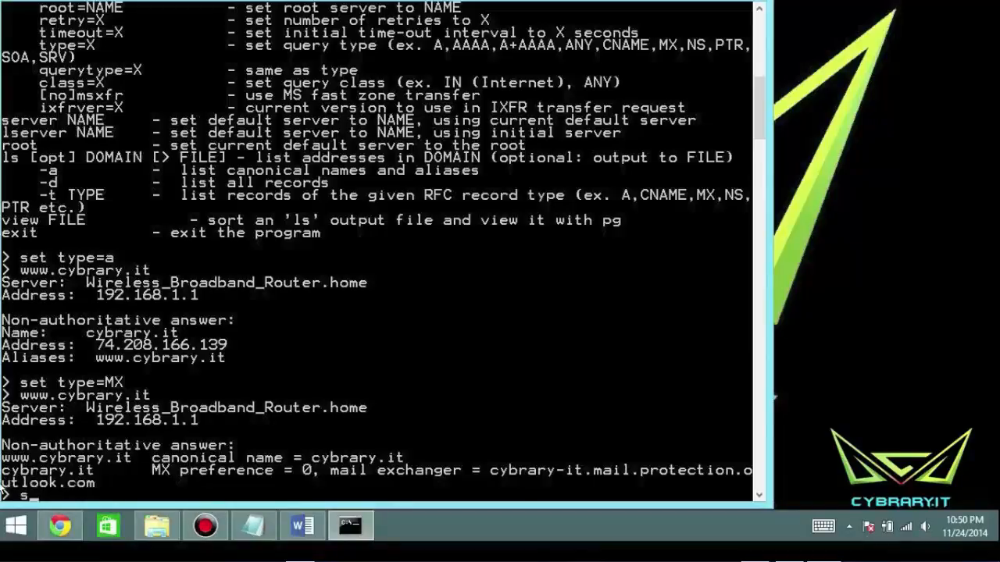
pyautogui.write('set type=')
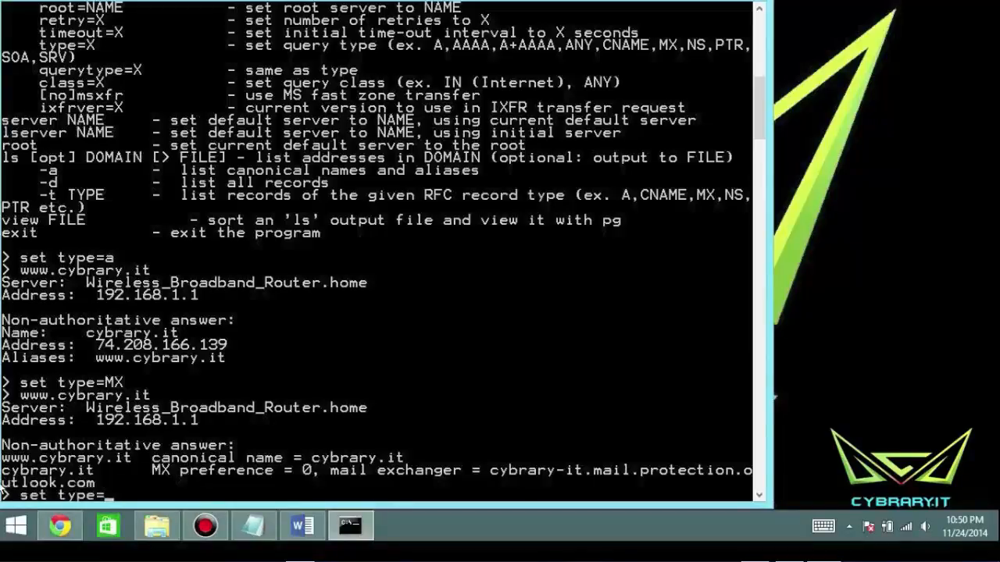
pyautogui.write('SOA')
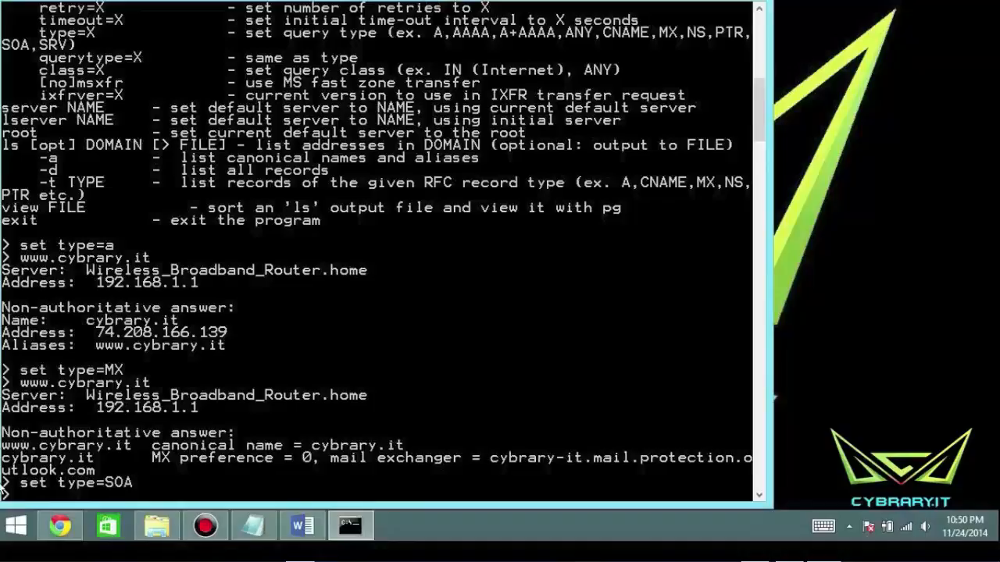
pyautogui.write('www.cybrary.it')
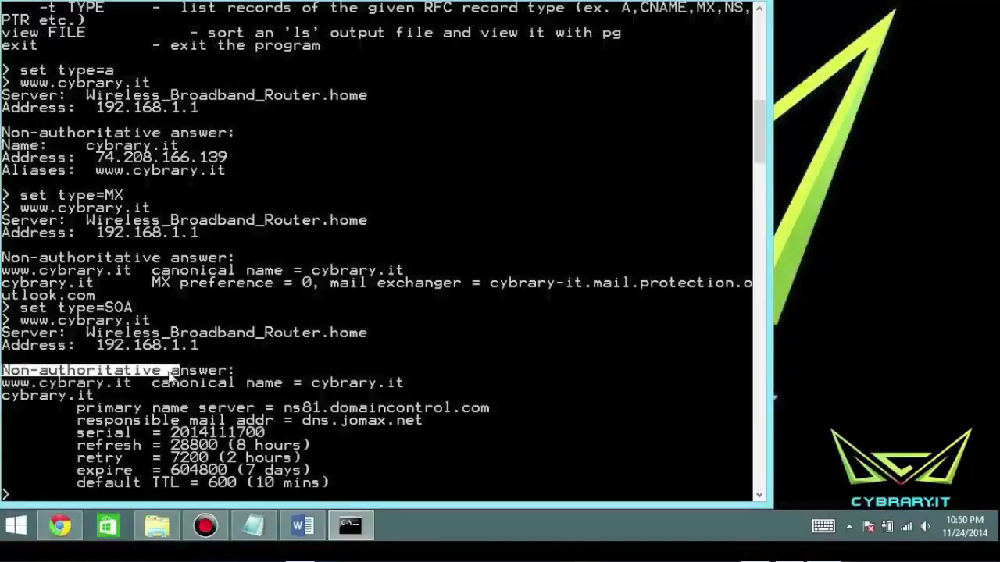
pyautogui.moveTo(257, 421)
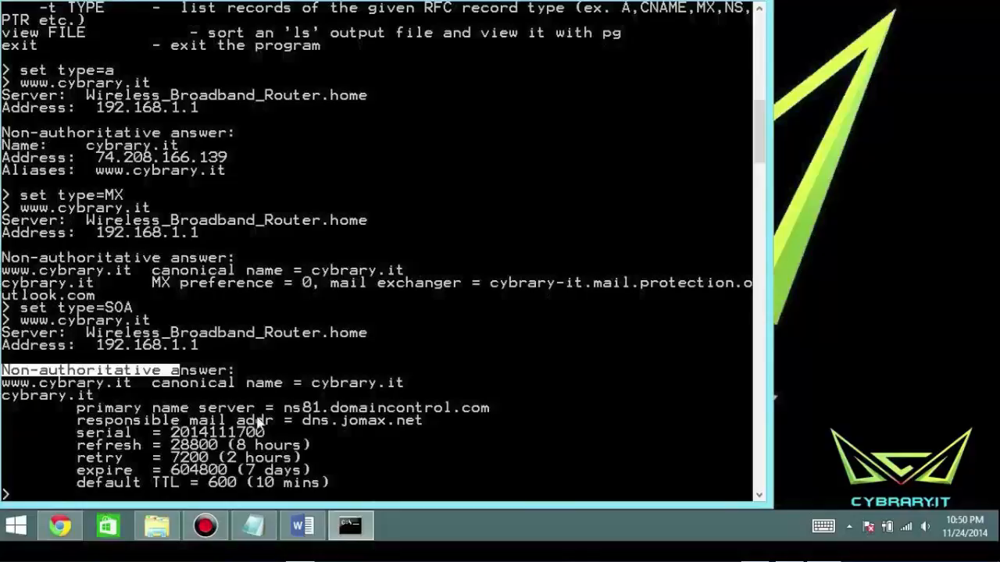
pyautogui.moveTo(319, 417)
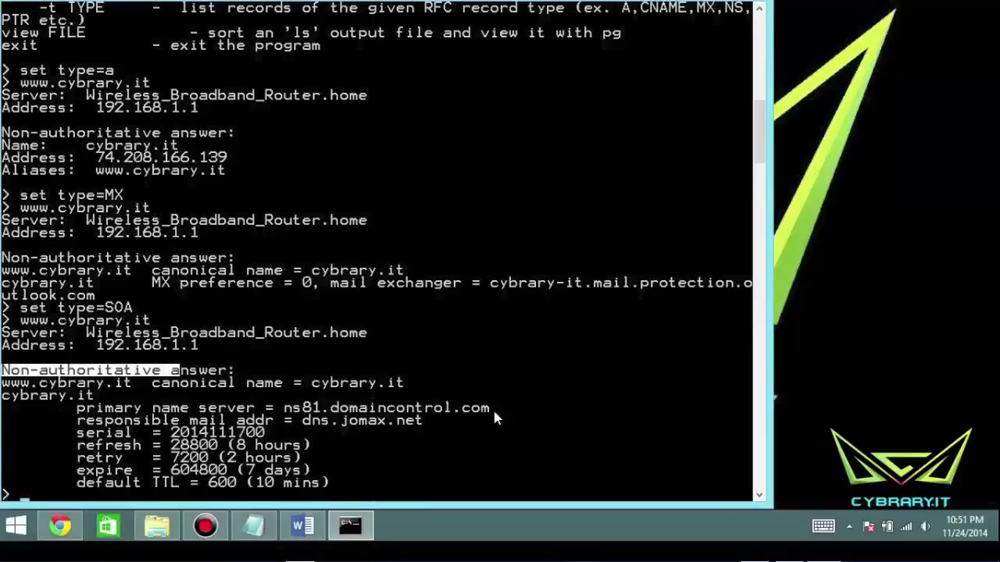
pyautogui.moveTo(351, 434)
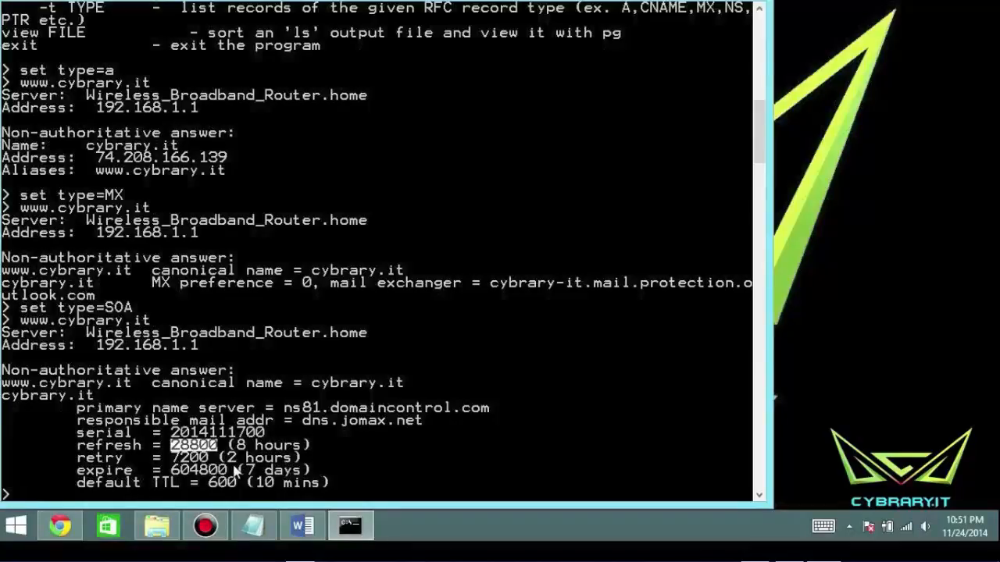
pyautogui.moveTo(309, 475)
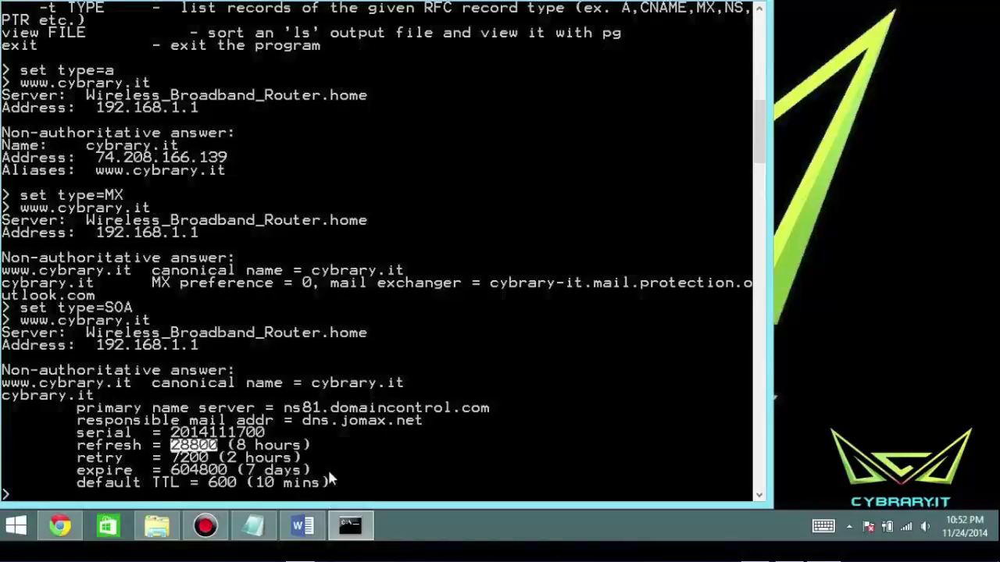
pyautogui.moveTo(184, 478)
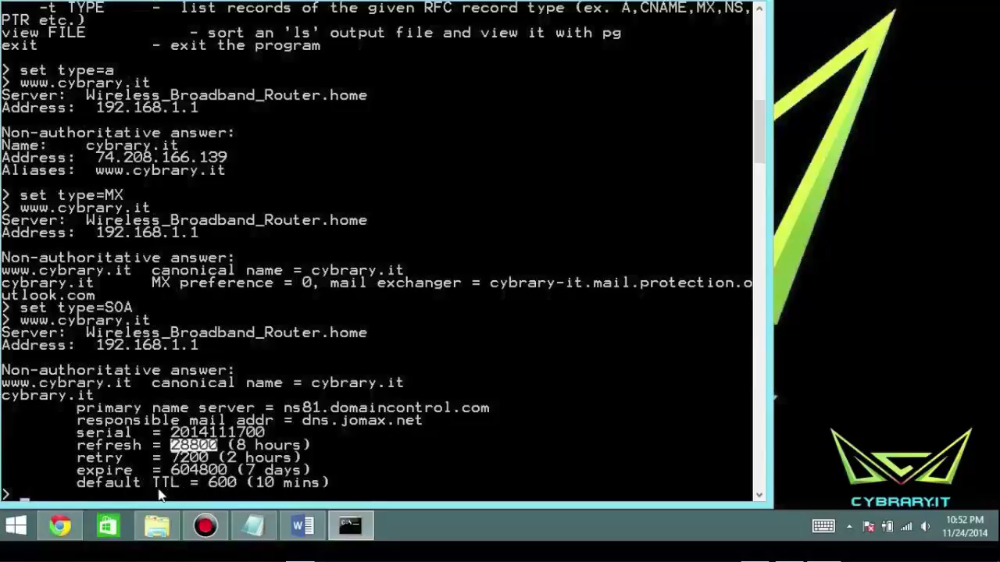
pyautogui.moveTo(265, 488)
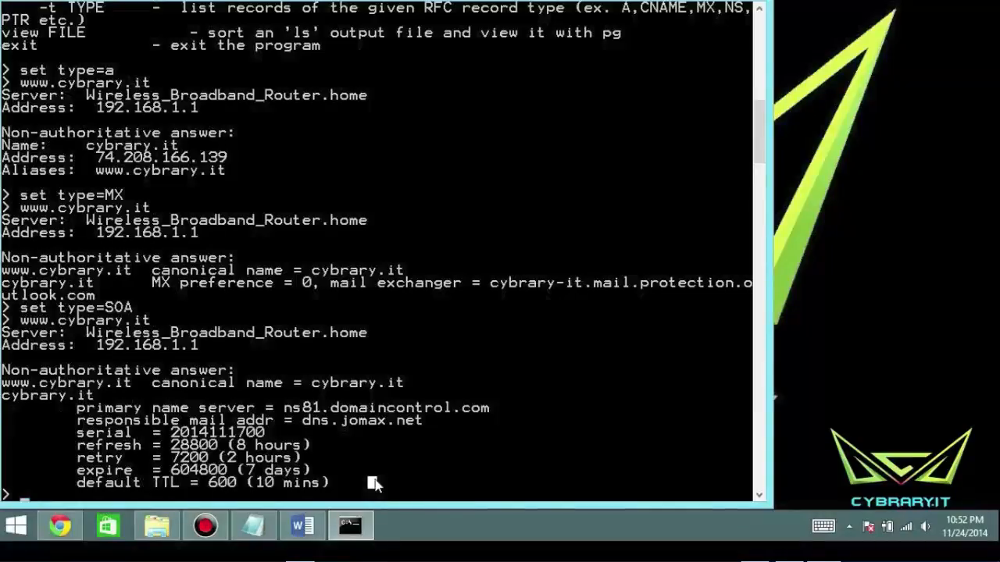
# - Switch the nslookup server to 8.8.8.8 and query cybrary.it's SOA through it
pyautogui.write('server')
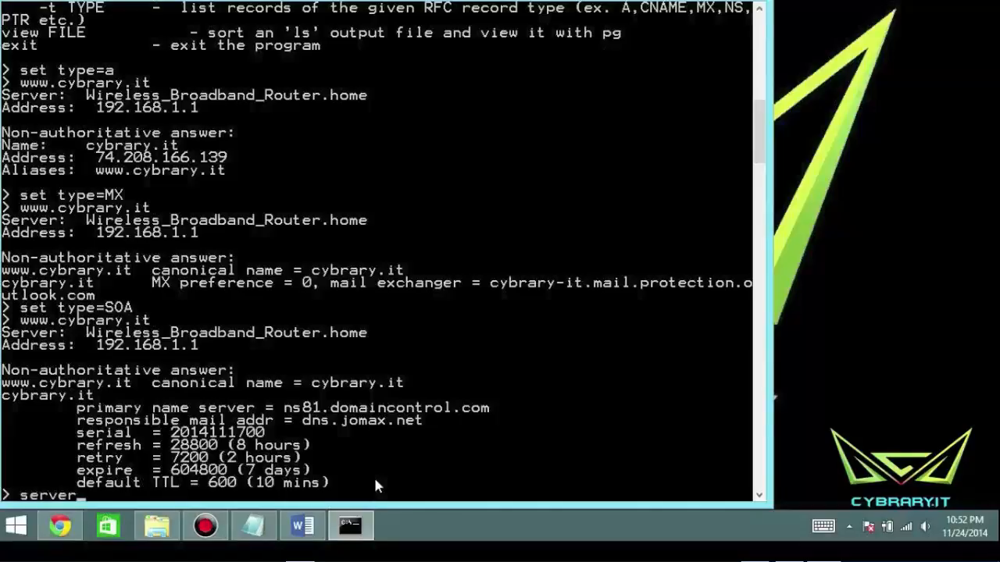
pyautogui.write('8.8.8.8')
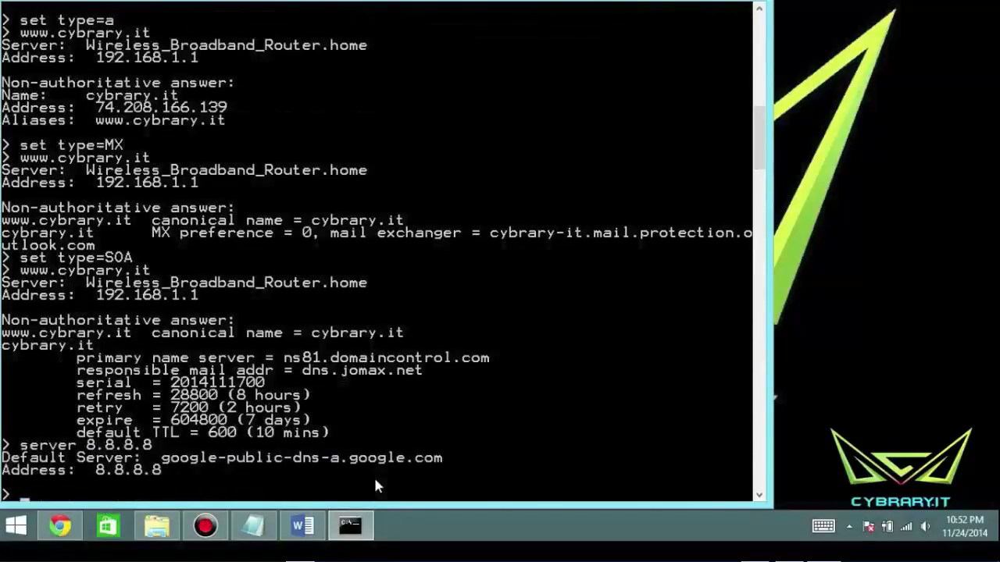
pyautogui.moveTo(344, 464)
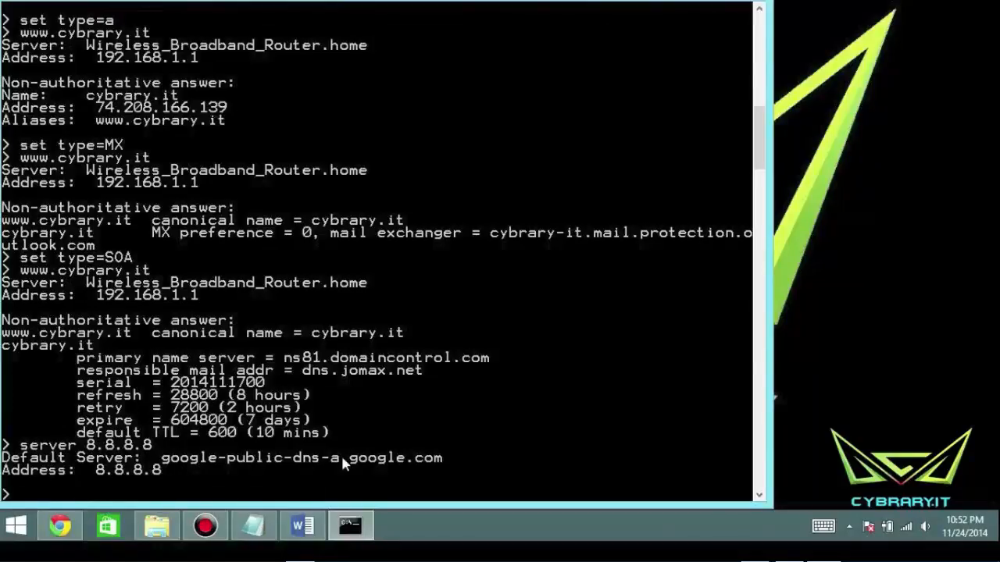
pyautogui.moveTo(443, 465)
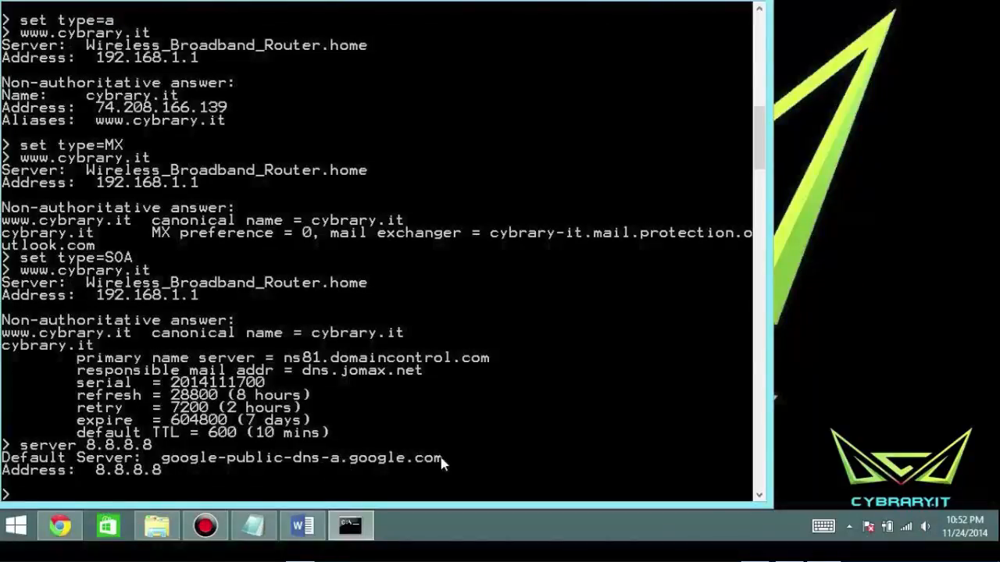
pyautogui.moveTo(483, 476)
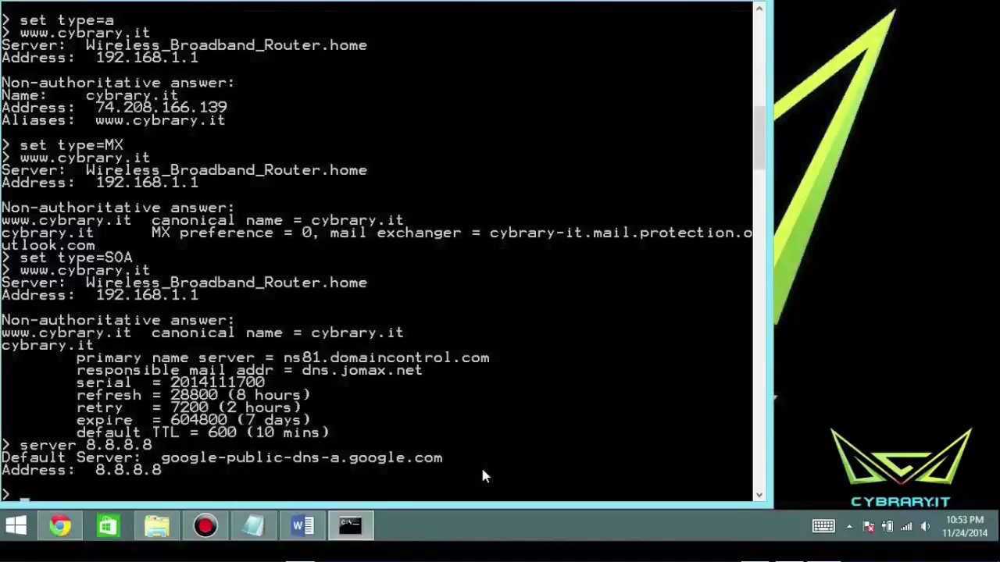
pyautogui.write('cybrary.it')
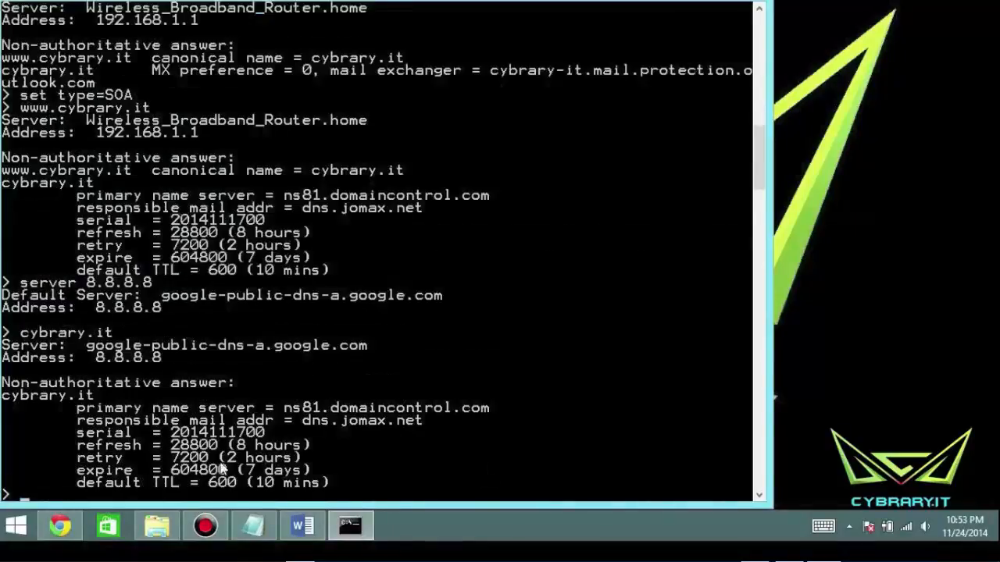
pyautogui.moveTo(316, 407)
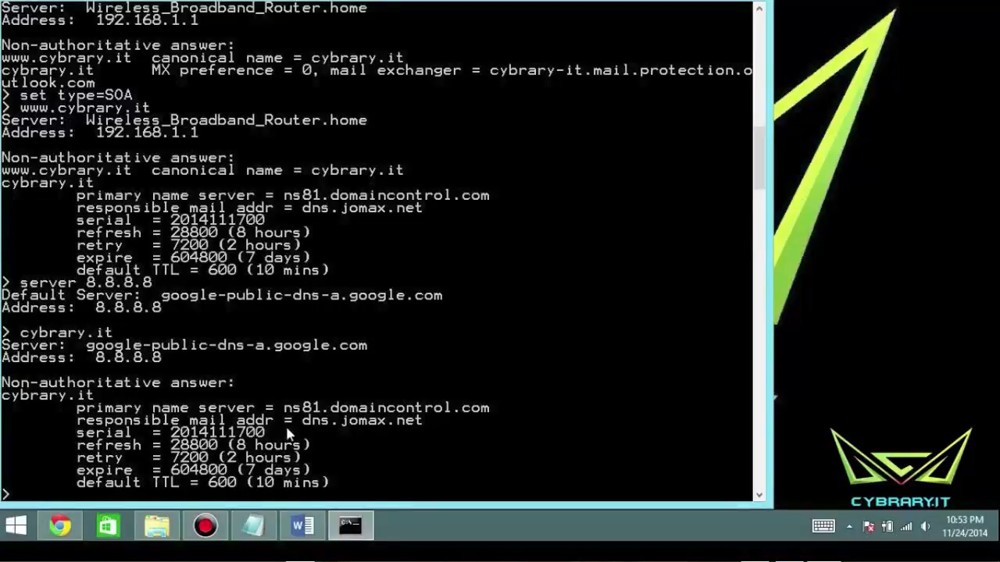
pyautogui.moveTo(361, 409)
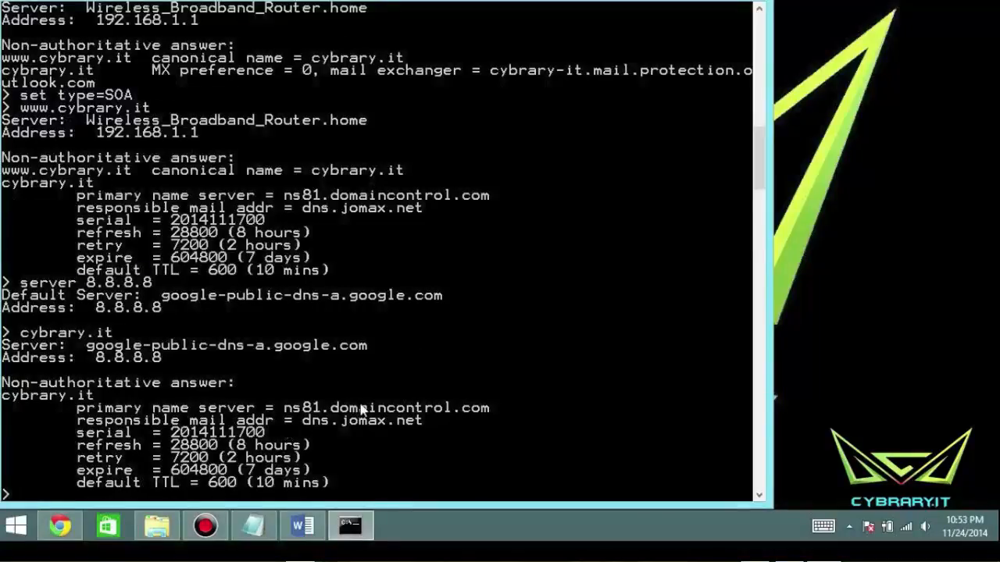
# - Highlight the 8.8.8.8 server address and google-public-dns-a.google.com name in the output
pyautogui.write('set type=a')
pyautogui.write('cybrary.it')
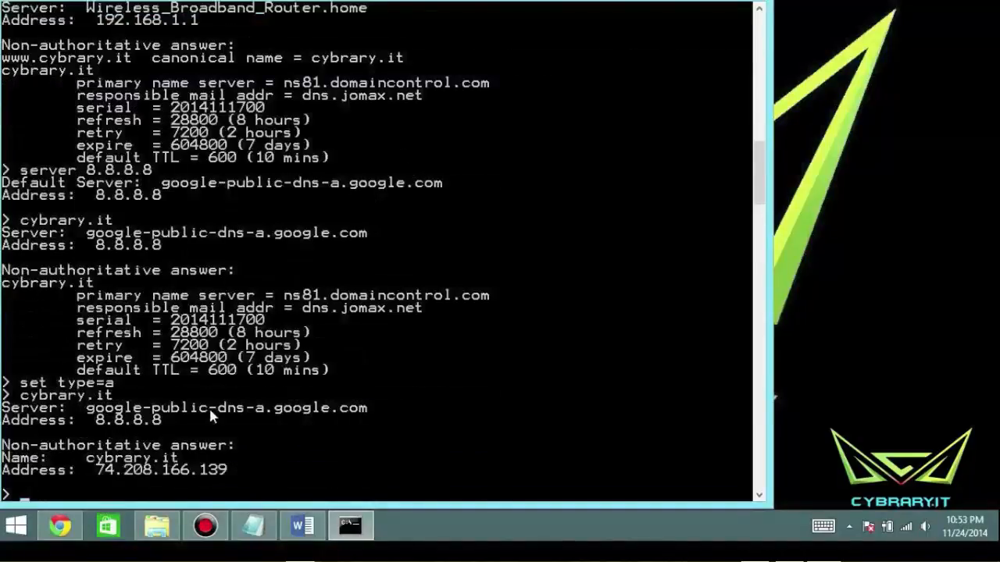
pyautogui.moveTo(86, 407); pyautogui.dragTo(168, 420)
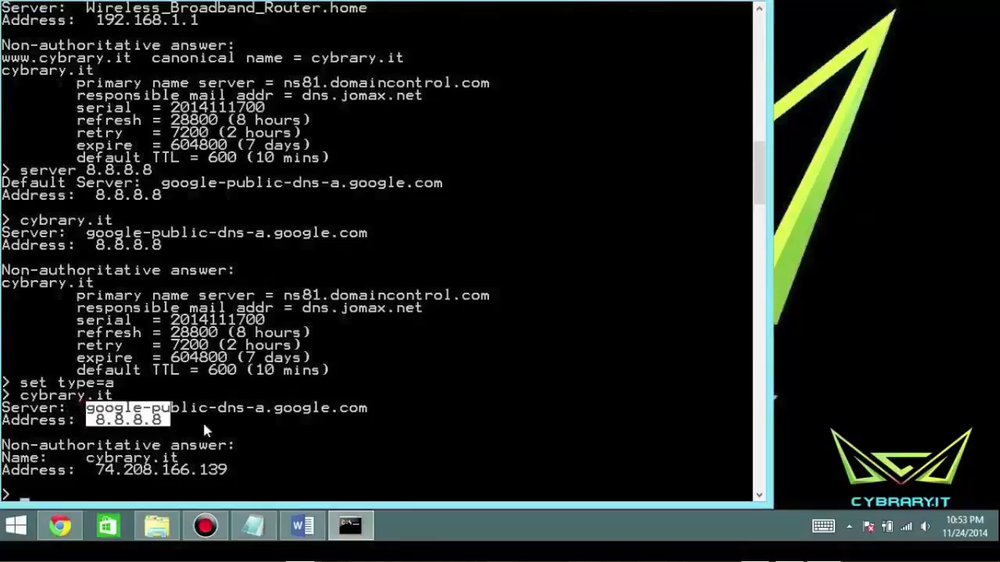
pyautogui.moveTo(207, 419); pyautogui.dragTo(379, 407)
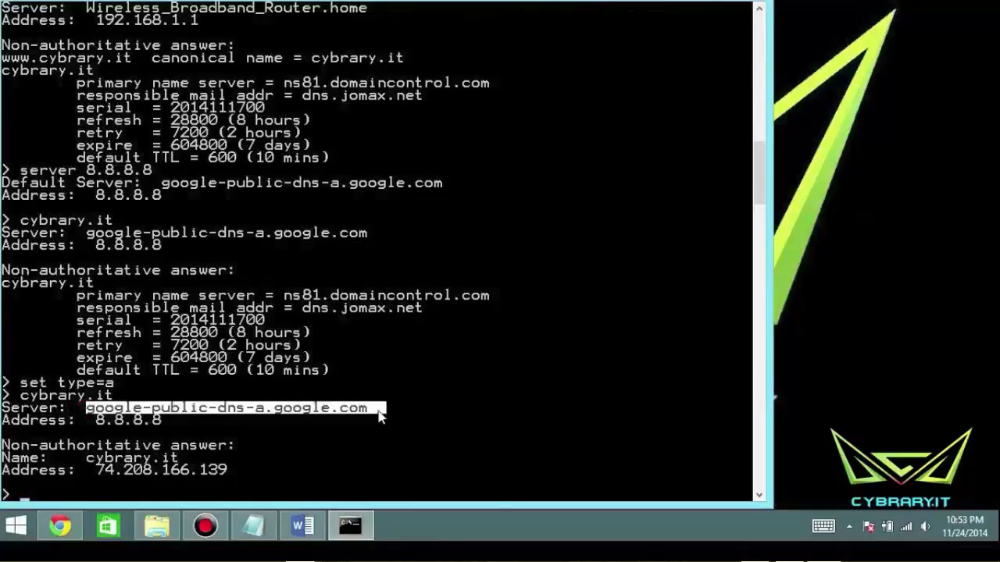
pyautogui.write('server 8.8.8.8')
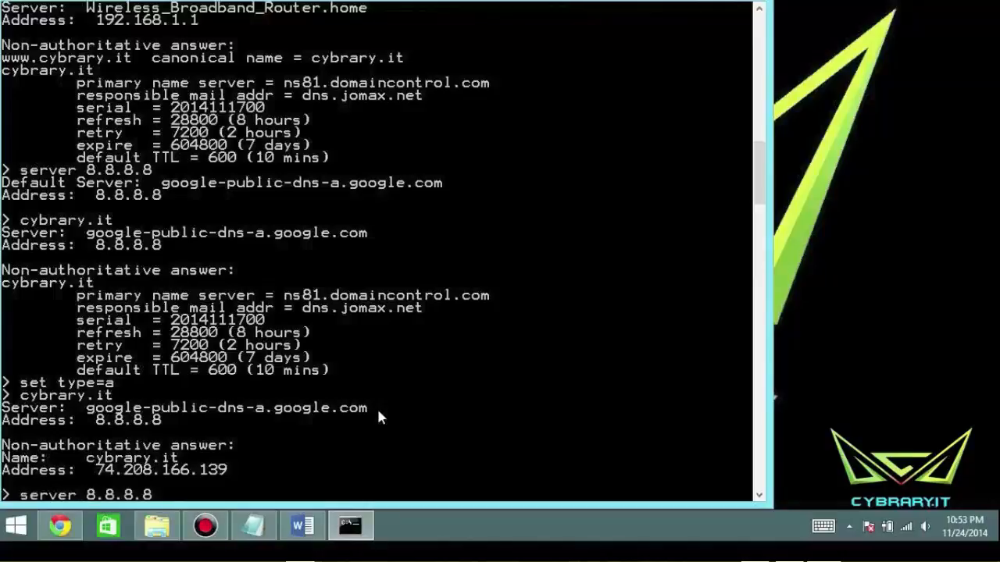
# - Set the query type to MX, get cybrary.it's mail exchanger, then exit nslookup
pyautogui.write('set type=SOA')
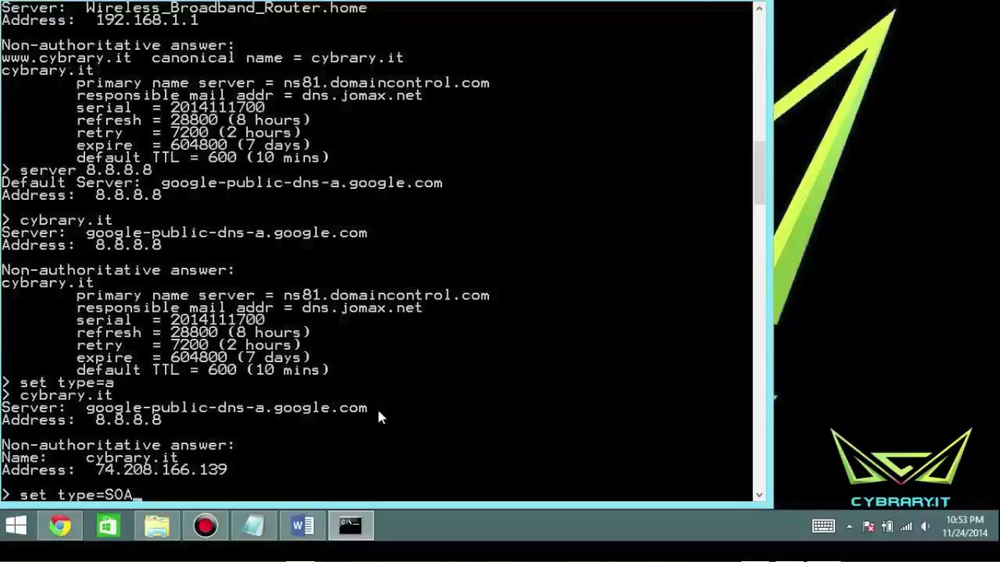
pyautogui.write('set type=MX')
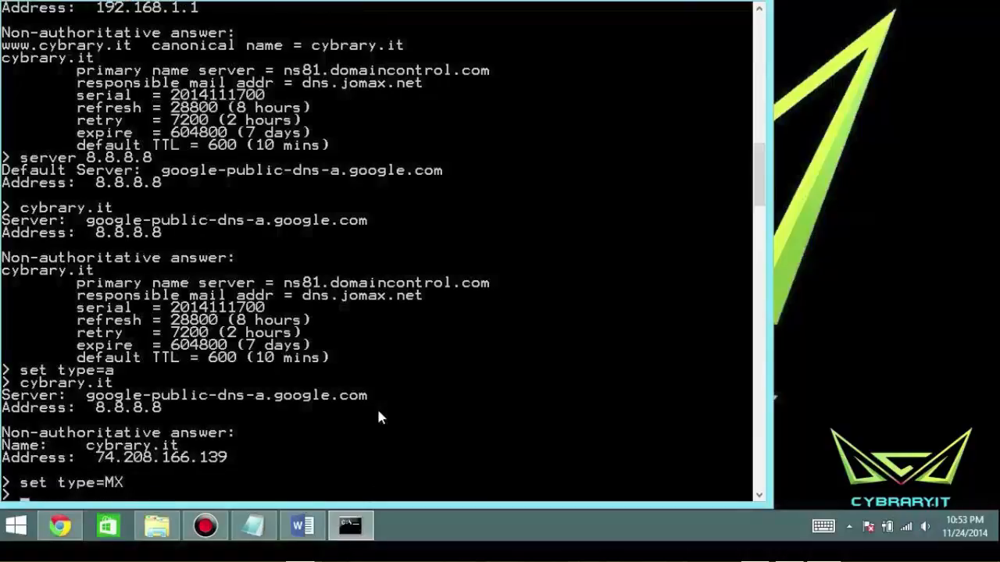
pyautogui.press('enter')
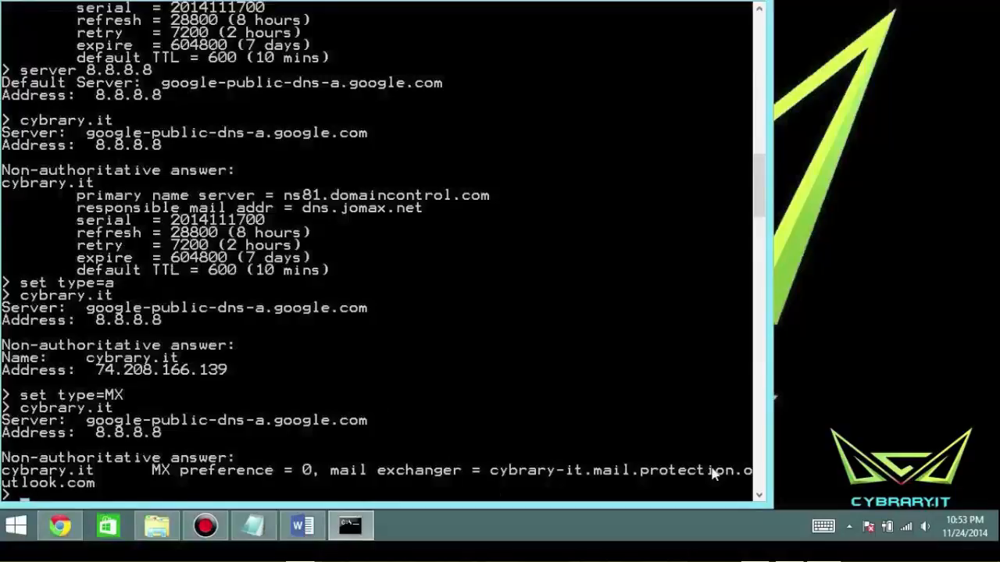
pyautogui.moveTo(82, 149)
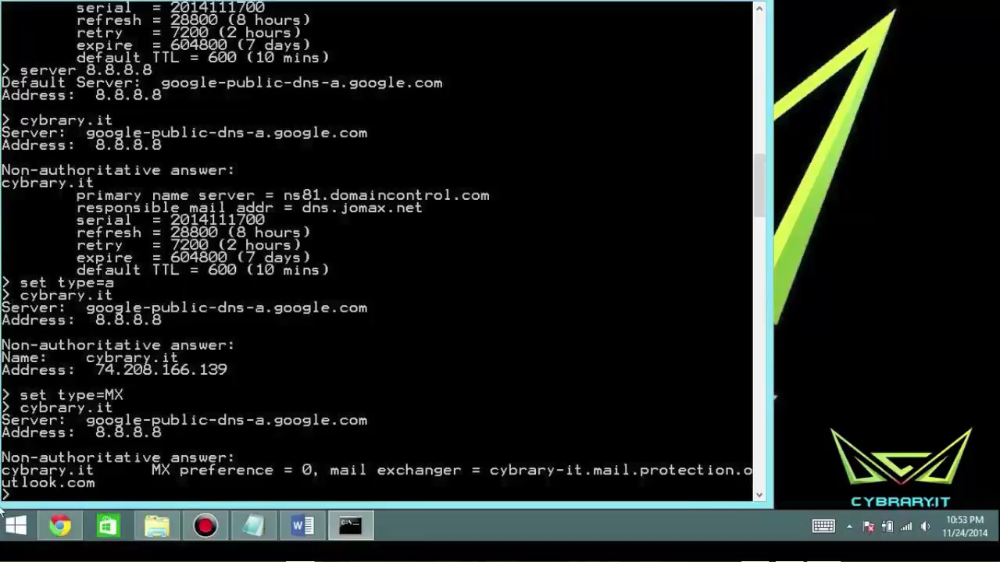
pyautogui.moveTo(58, 303)
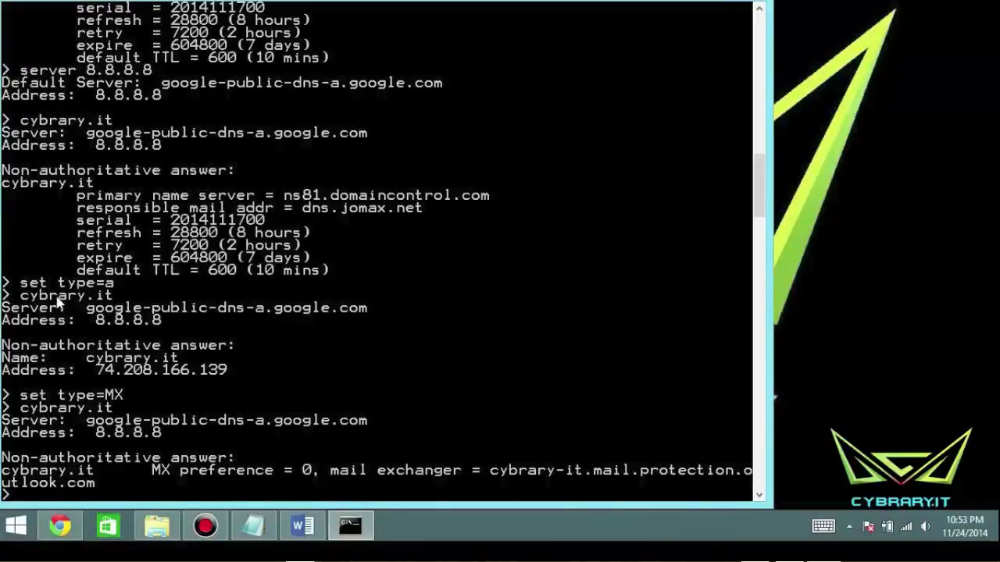
pyautogui.moveTo(62, 332)
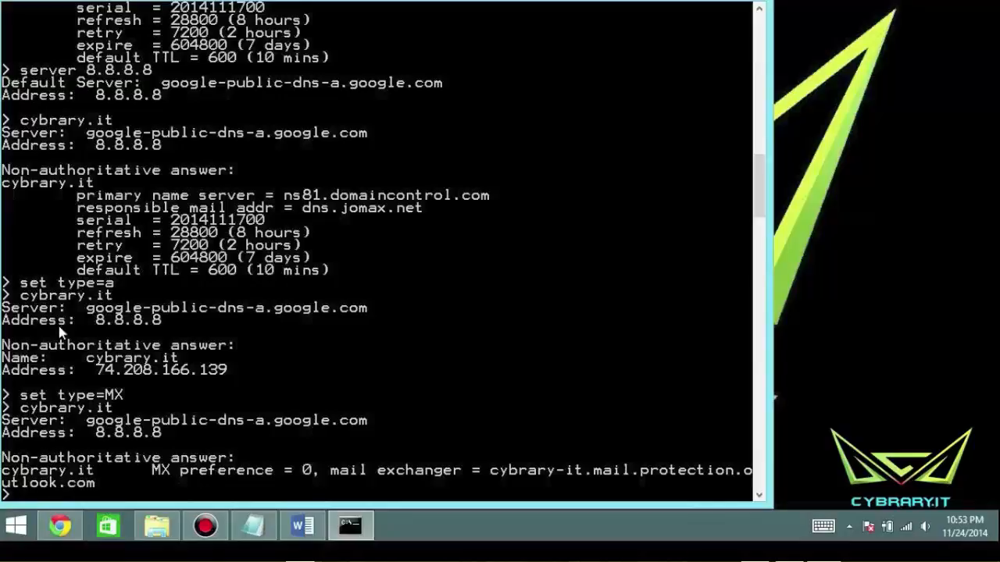
pyautogui.write('exit')
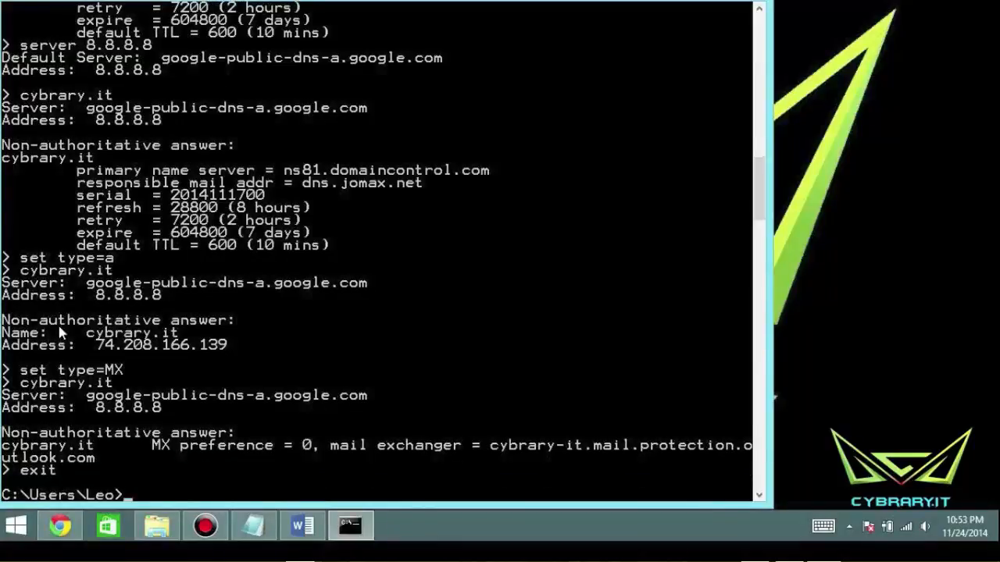
pyautogui.write('ns')
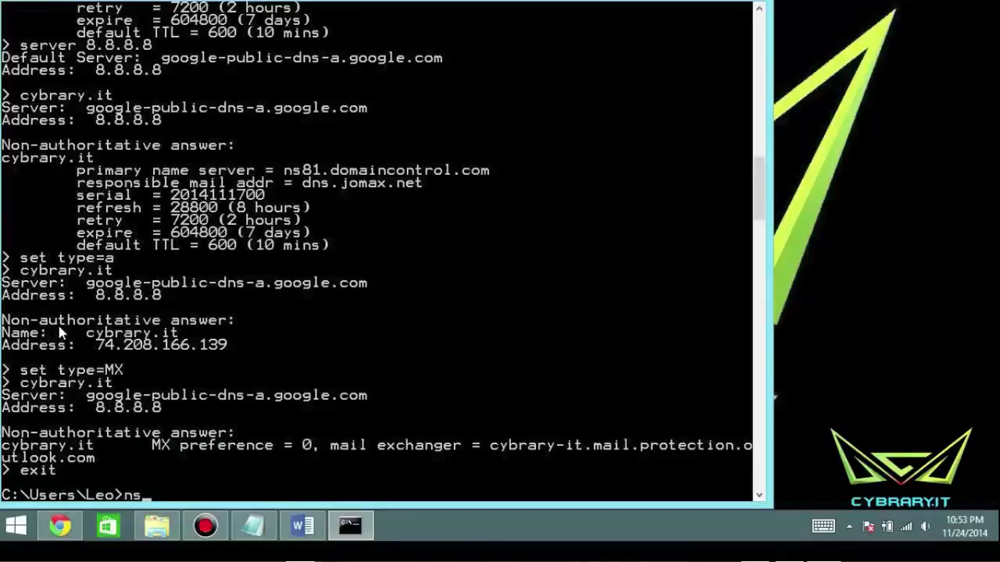
pyautogui.write('lookup w')
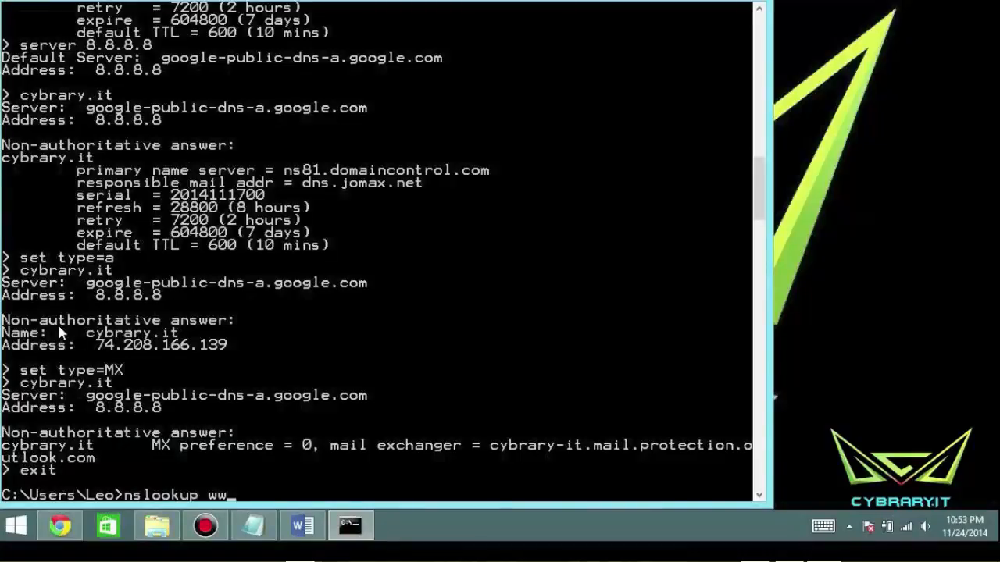
pyautogui.write('w.cybrar')
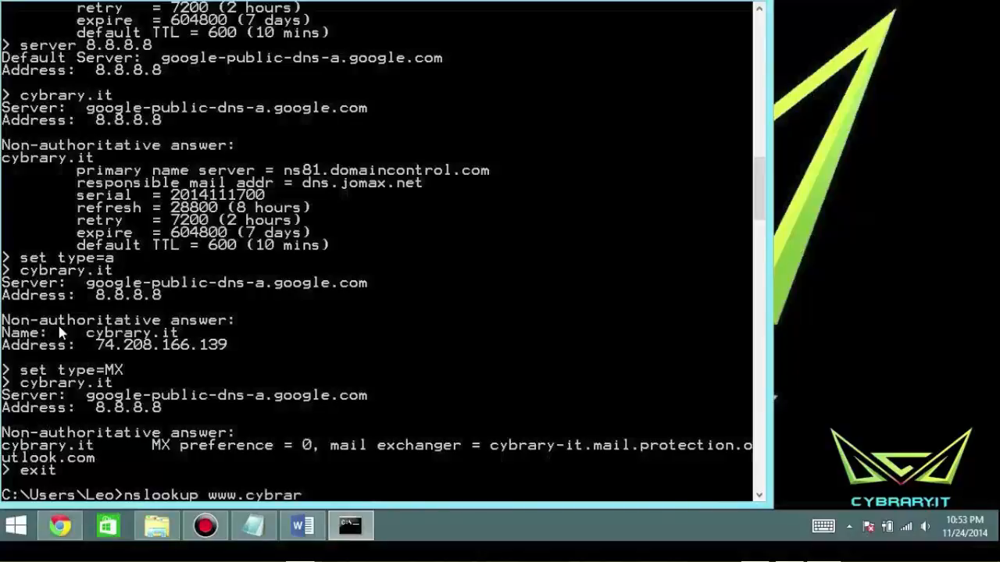
pyautogui.write('y.it >>')
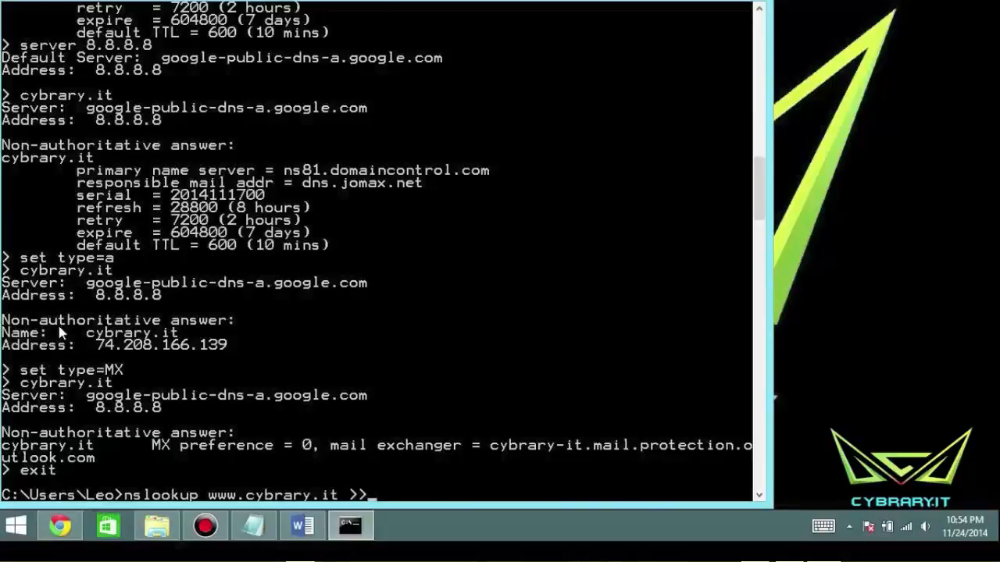
pyautogui.write('file')
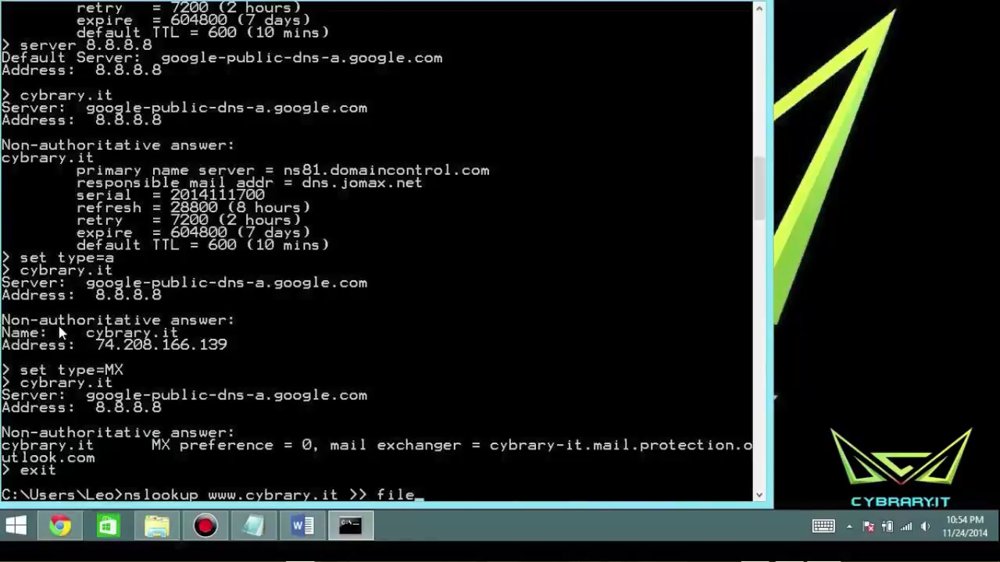
pyautogui.press('Return')
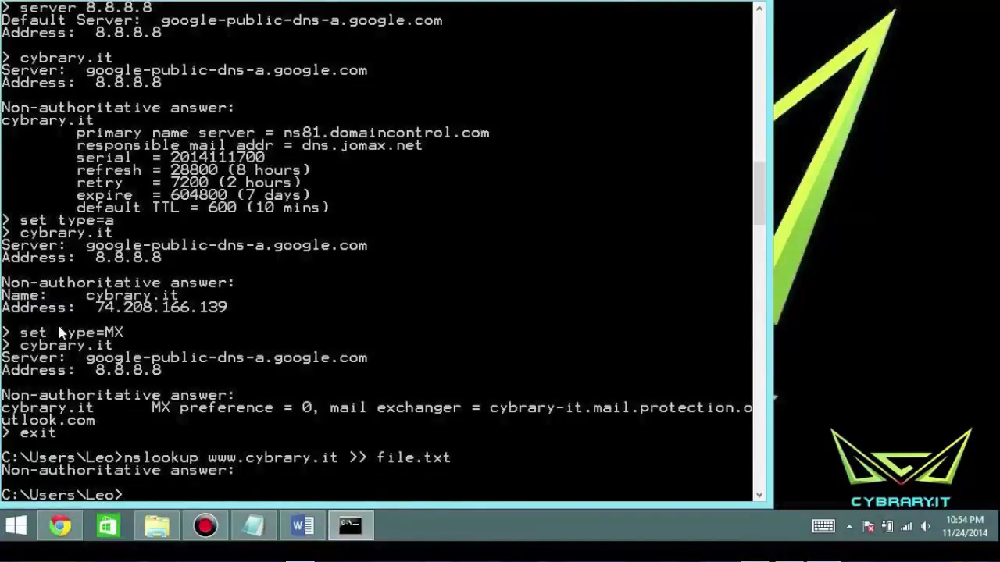
pyautogui.write('notepad file.txt')
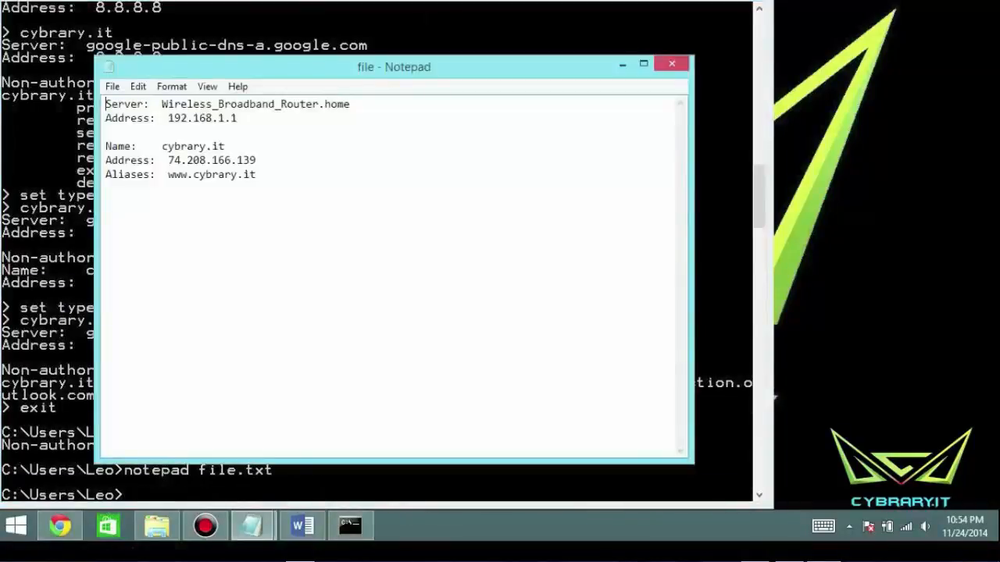
# - Move Notepad aside and select file.txt's saved cybrary.it lookup at 74.208.166.139
pyautogui.moveTo(394, 67); pyautogui.dragTo(539, 72)
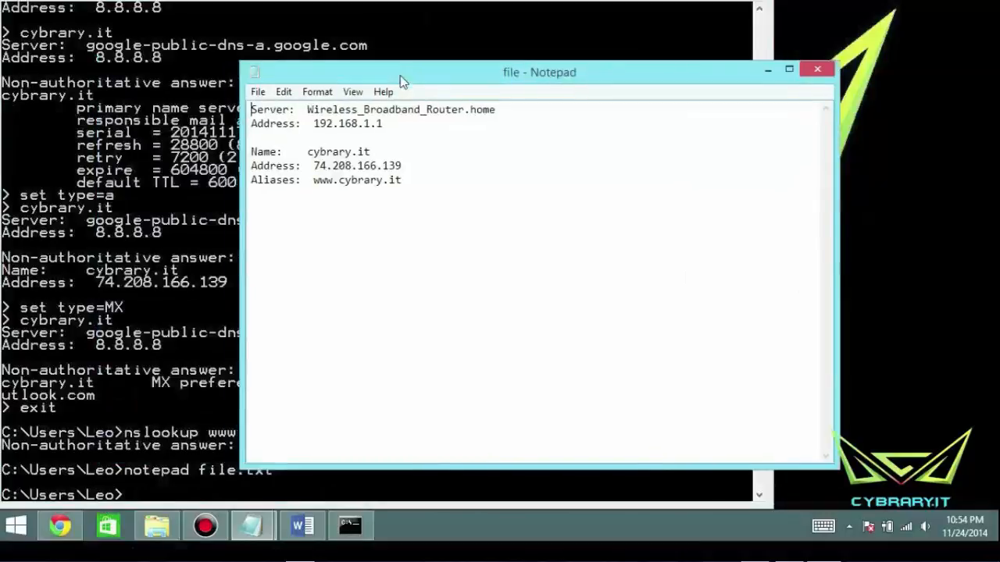
pyautogui.moveTo(351, 165); pyautogui.dragTo(402, 180)
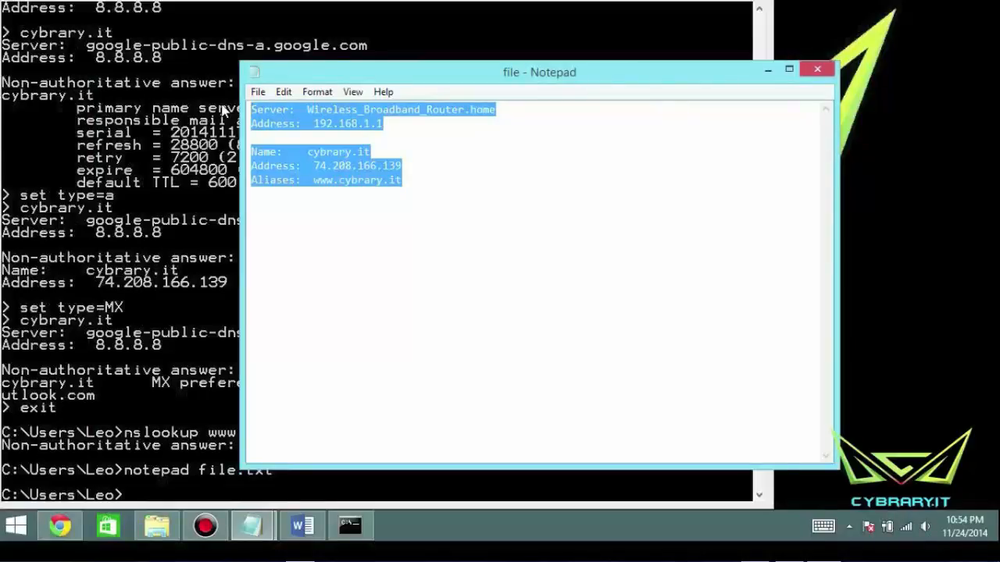
pyautogui.moveTo(118, 253)
pyautogui.write('nslookup')
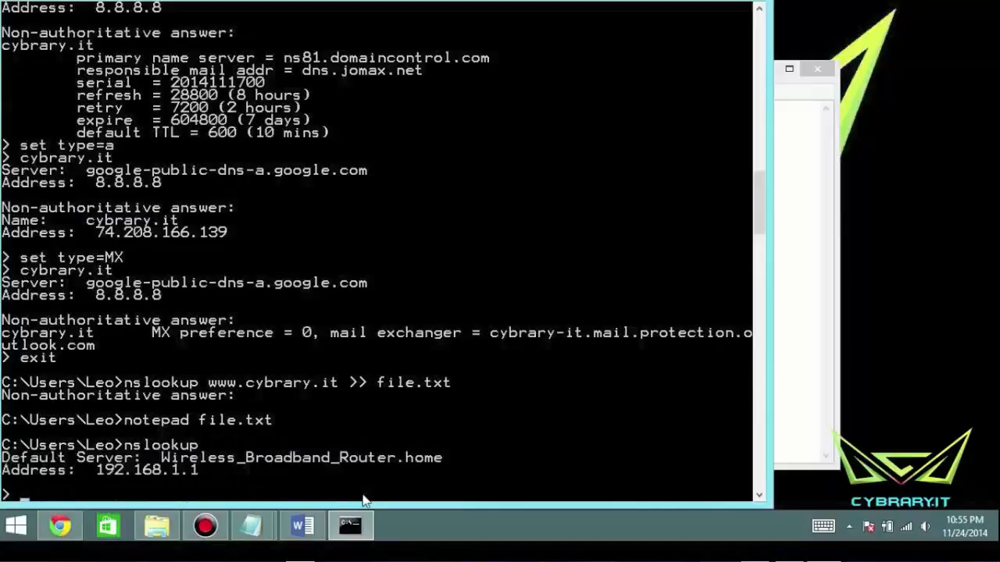
pyautogui.write('set type=')
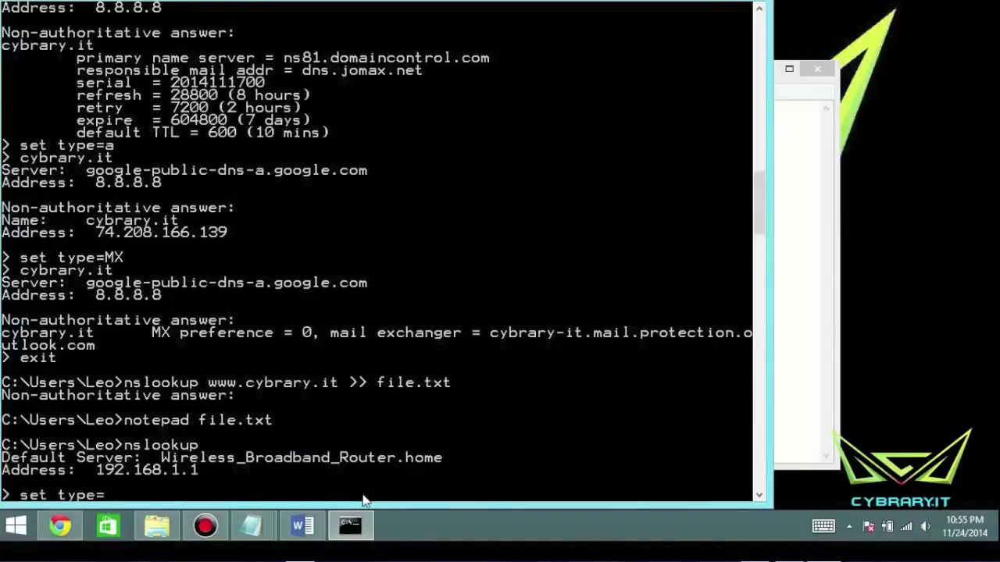
pyautogui.write('mx')
pyautogui.write('exit')
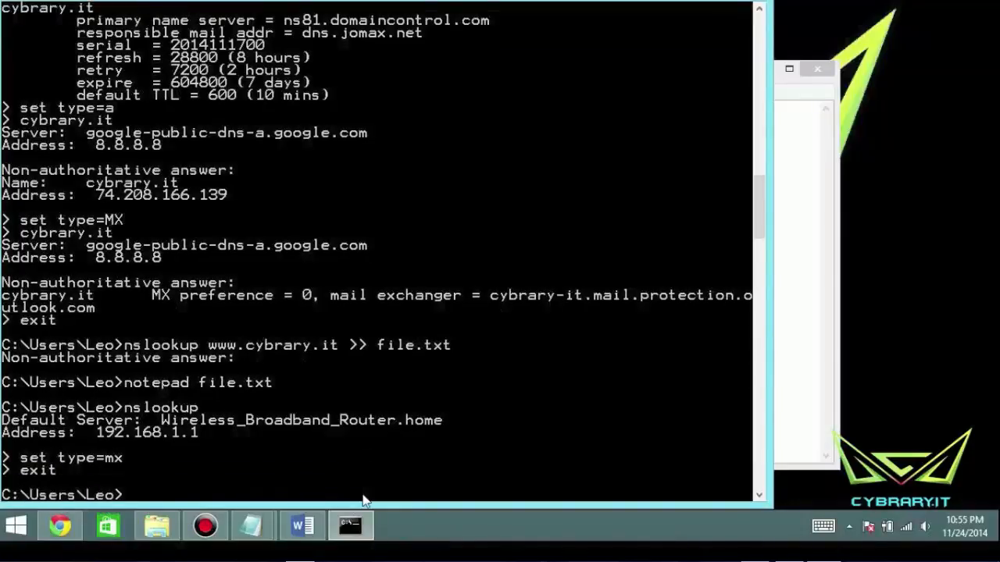
pyautogui.write('nslookup')
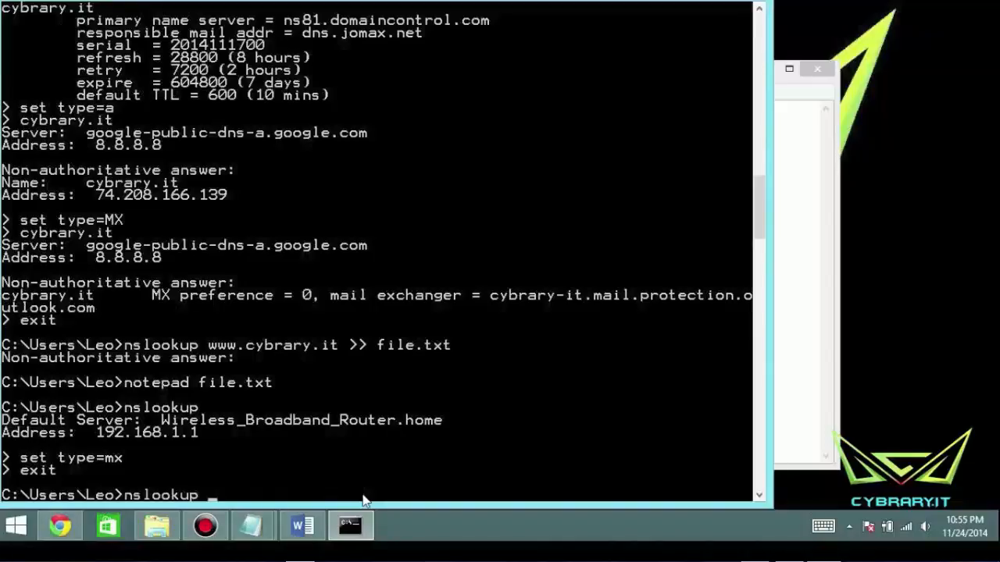
pyautogui.write('www.cybrary.it')
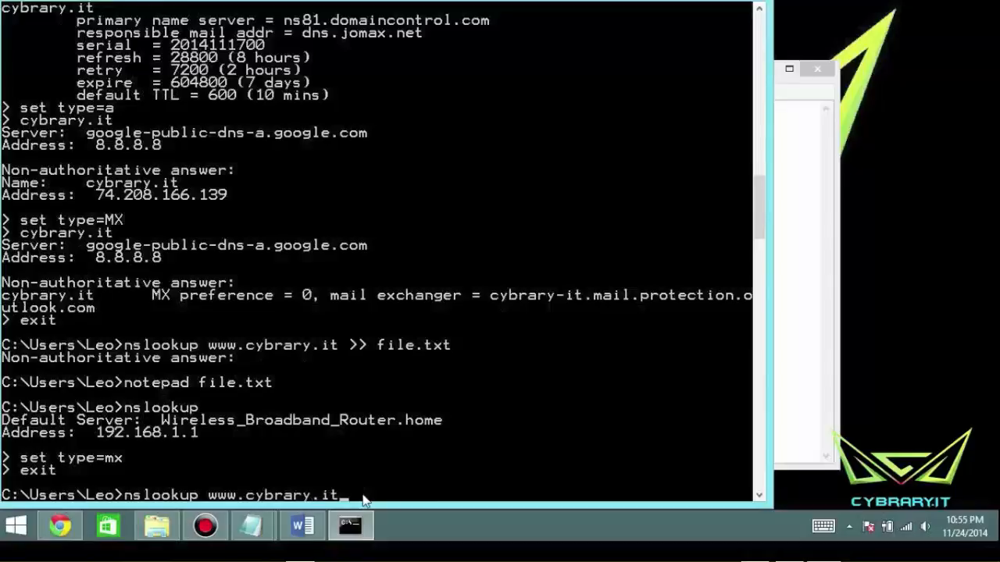
pyautogui.write('>> file.t')
pyautogui.write('notepad file.txt')
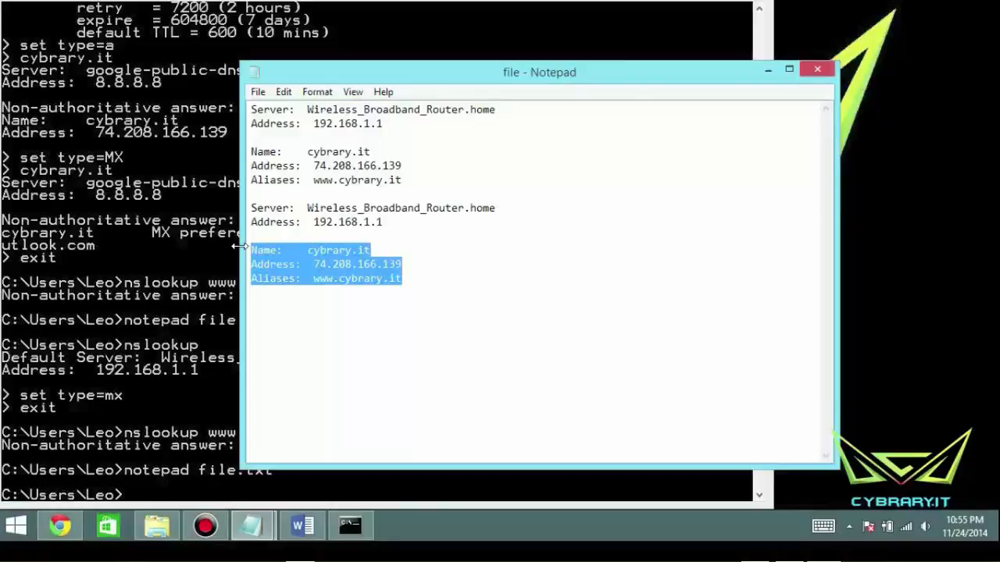
pyautogui.moveTo(168, 246)
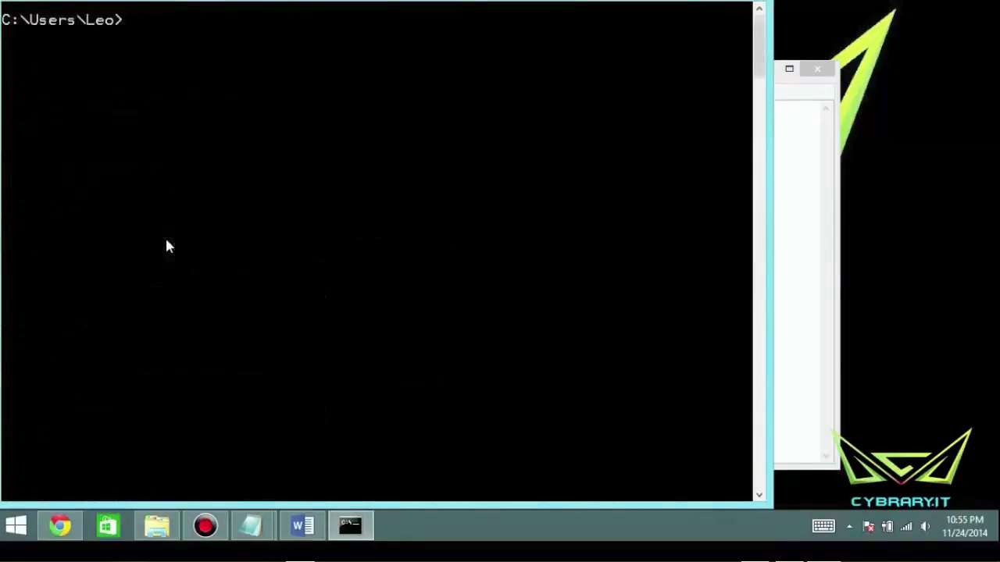
# - Start nslookup and run 'help' to list its commands and set options
pyautogui.write('nslookup')
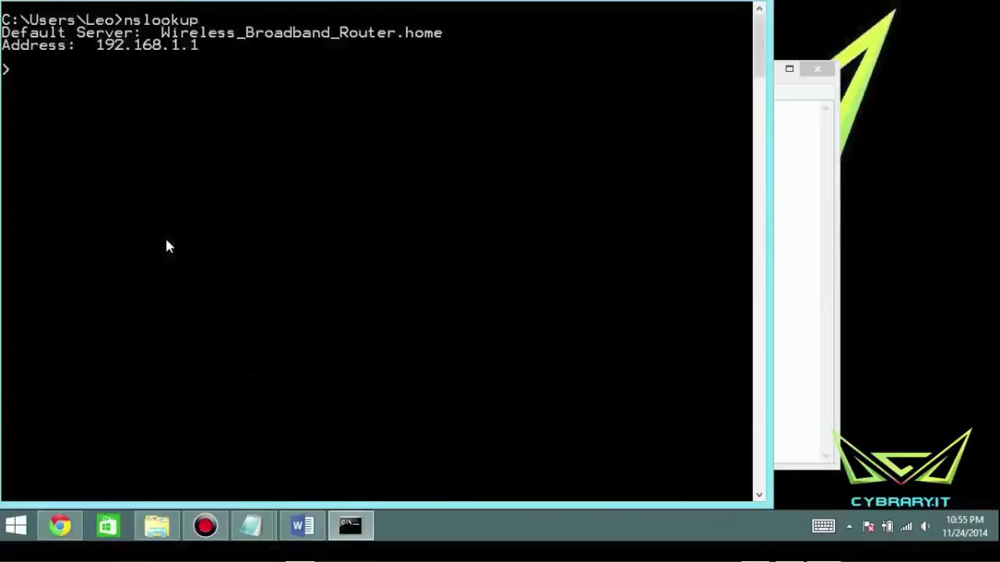
pyautogui.write('help')
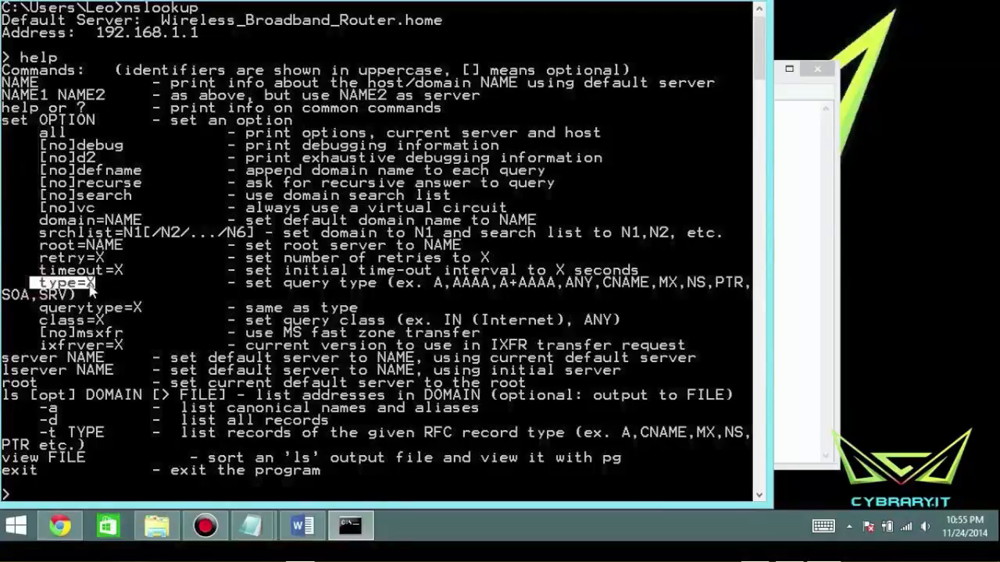
pyautogui.moveTo(7, 303)
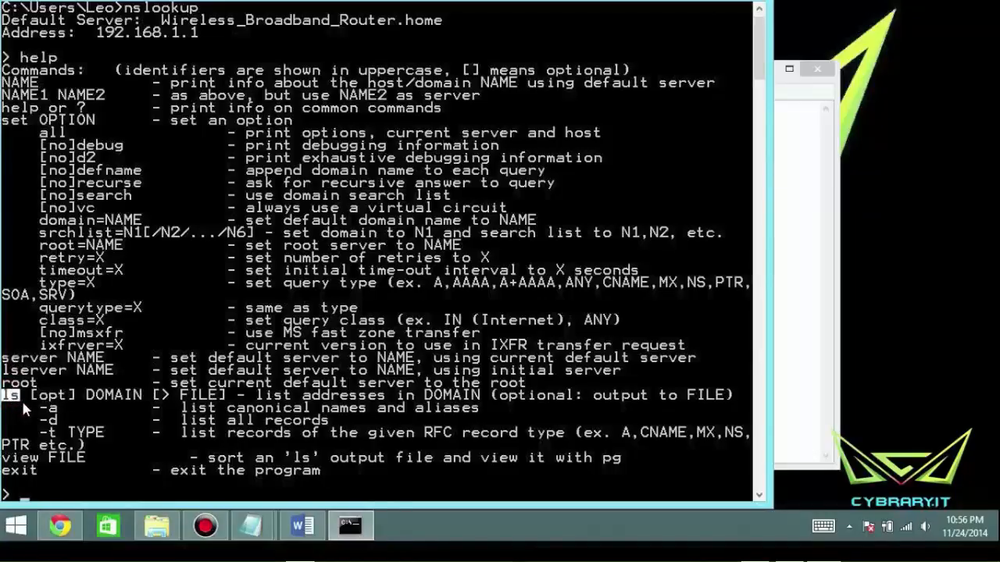
pyautogui.moveTo(71, 425)
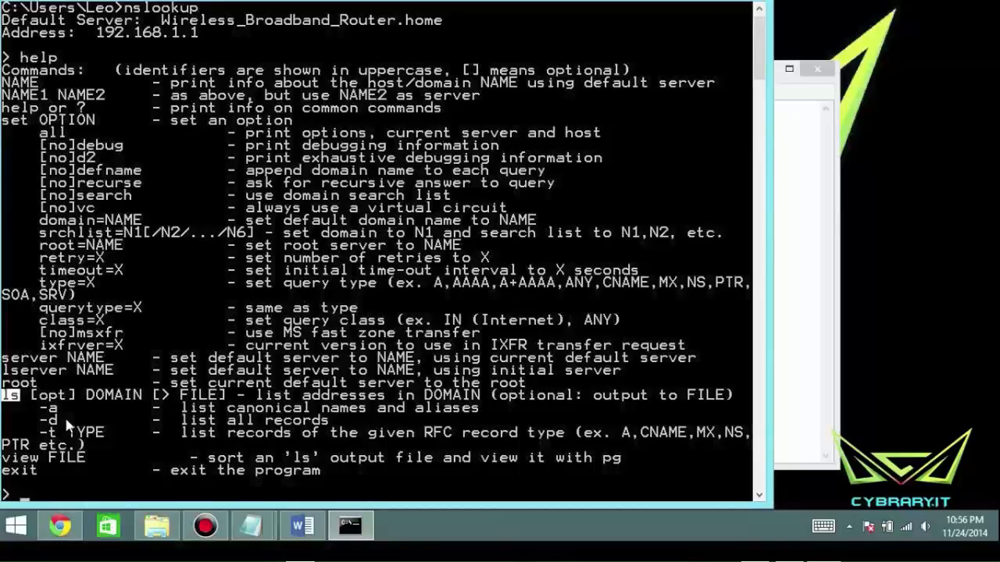
pyautogui.moveTo(223, 232)
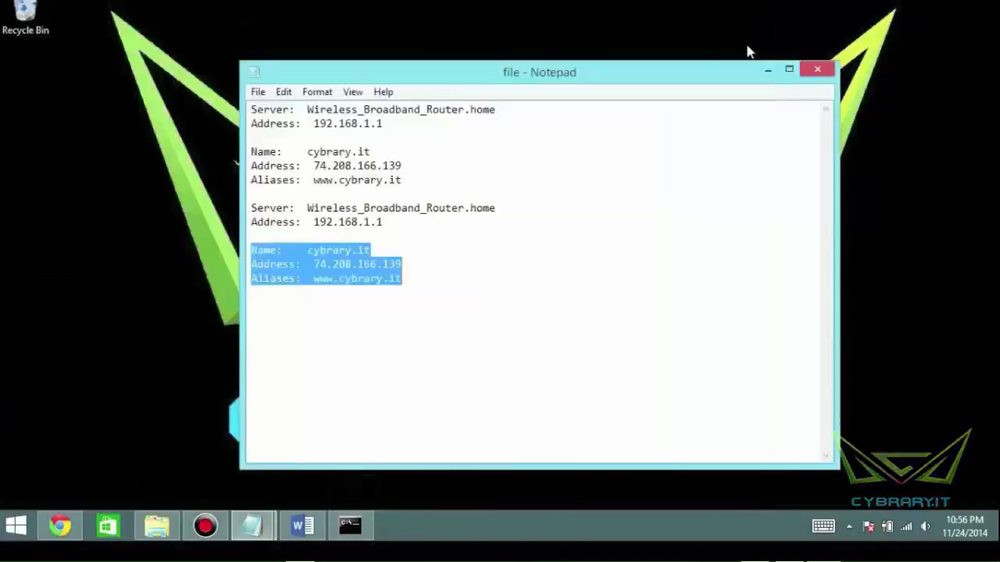
# - Close the Notepad window showing file.txt to reveal the desktop
pyautogui.click(817, 69)
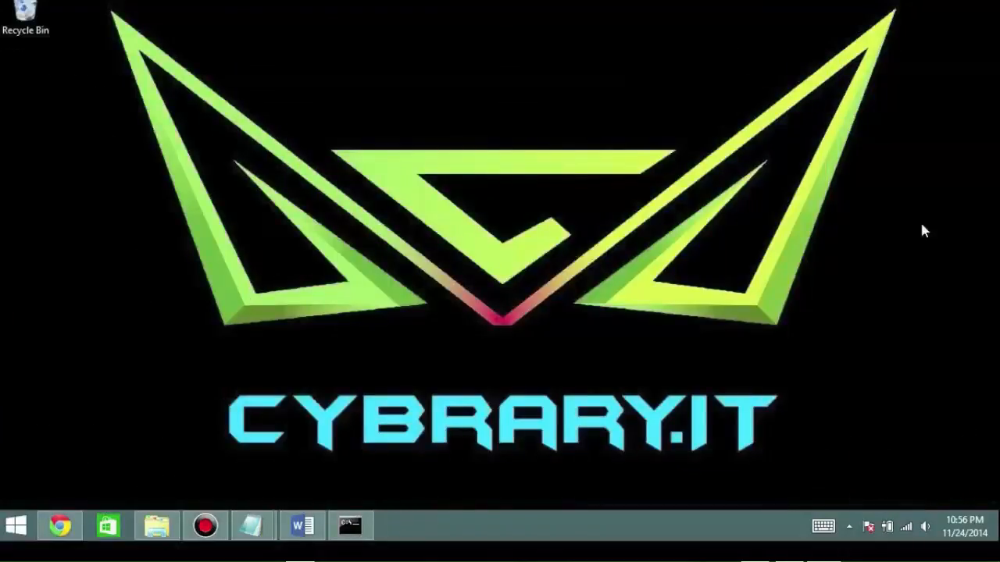